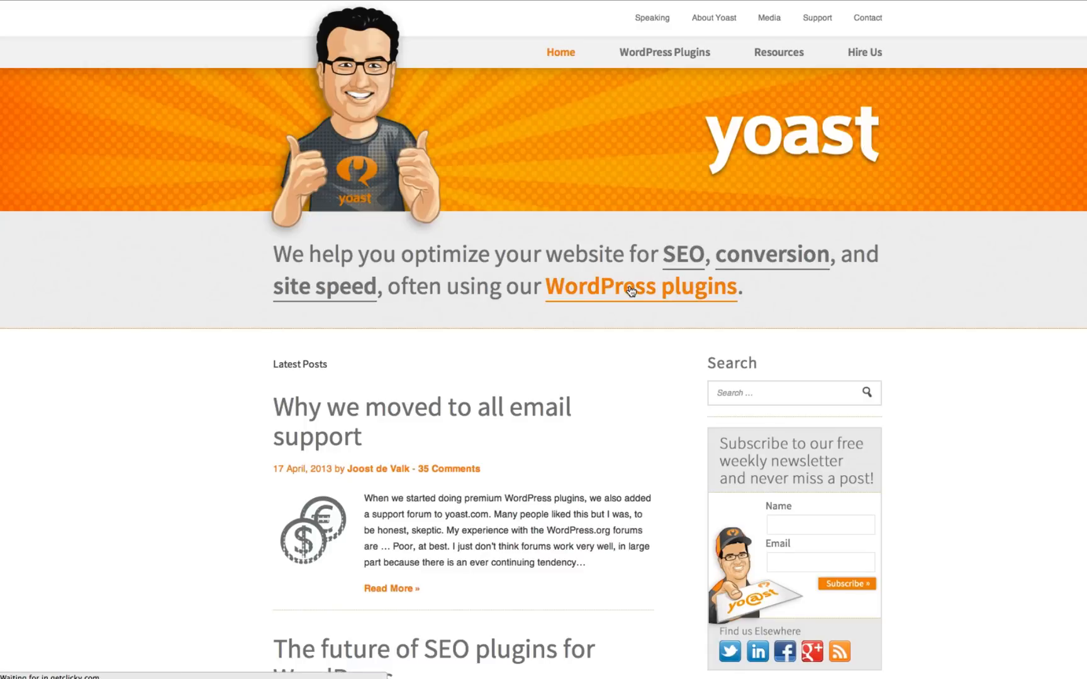
# Show Yoast's WordPress plugins overview with the free SEO plugin, paid add-ons and News SEO.
pyautogui.click(642, 287)
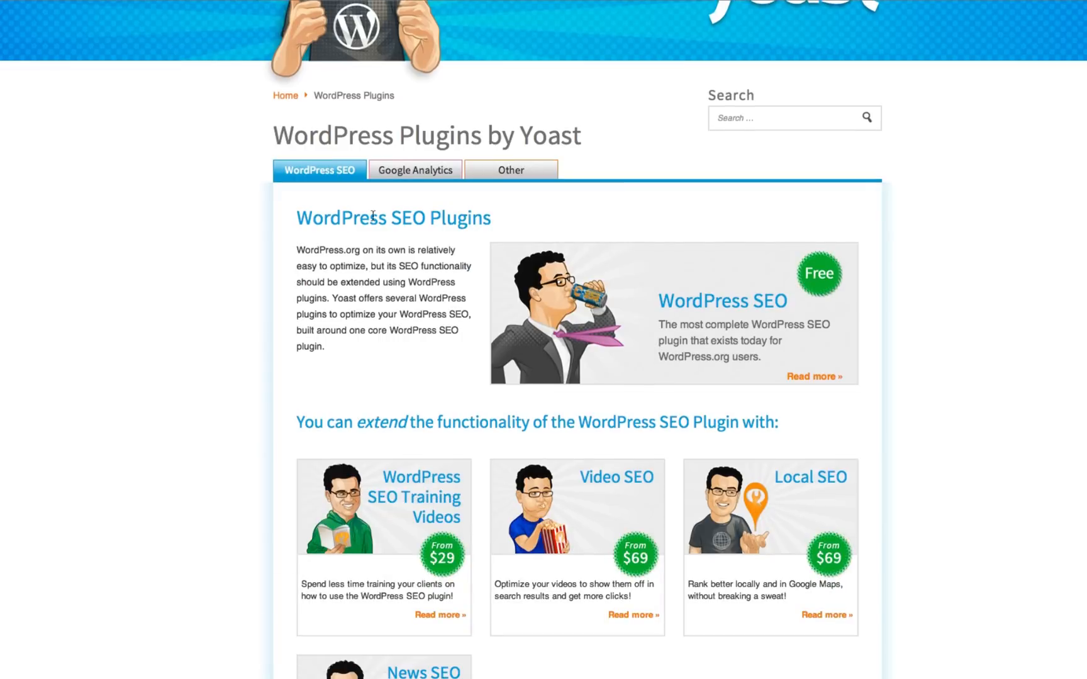
pyautogui.scroll(-3)
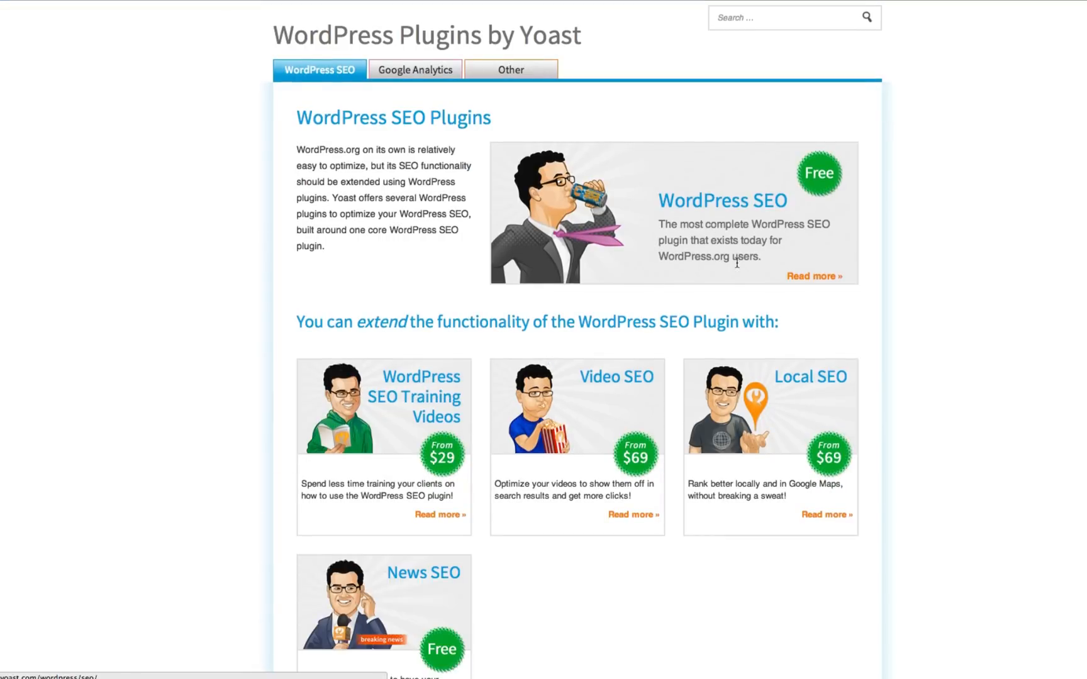
pyautogui.scroll(-3)
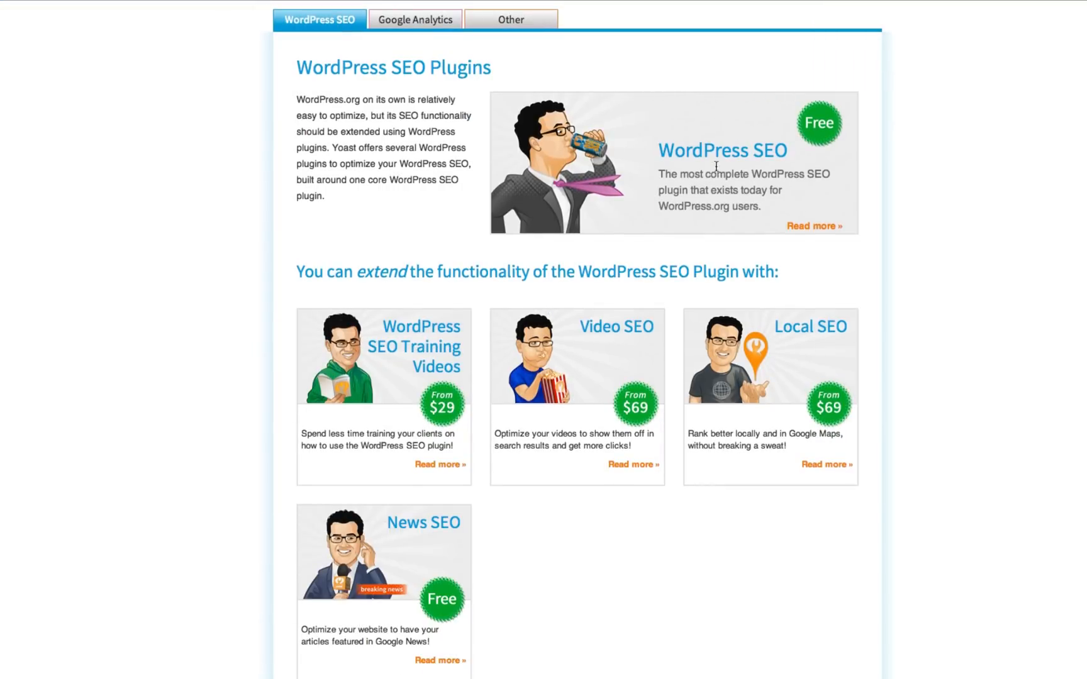
pyautogui.moveTo(362, 429)
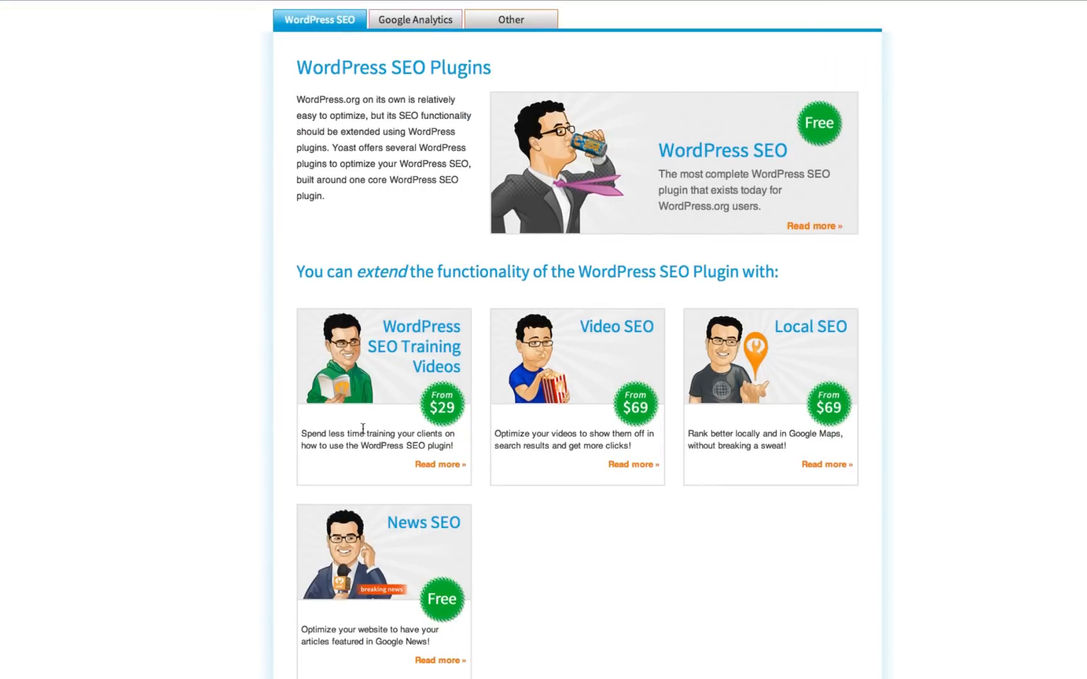
pyautogui.scroll(-3)
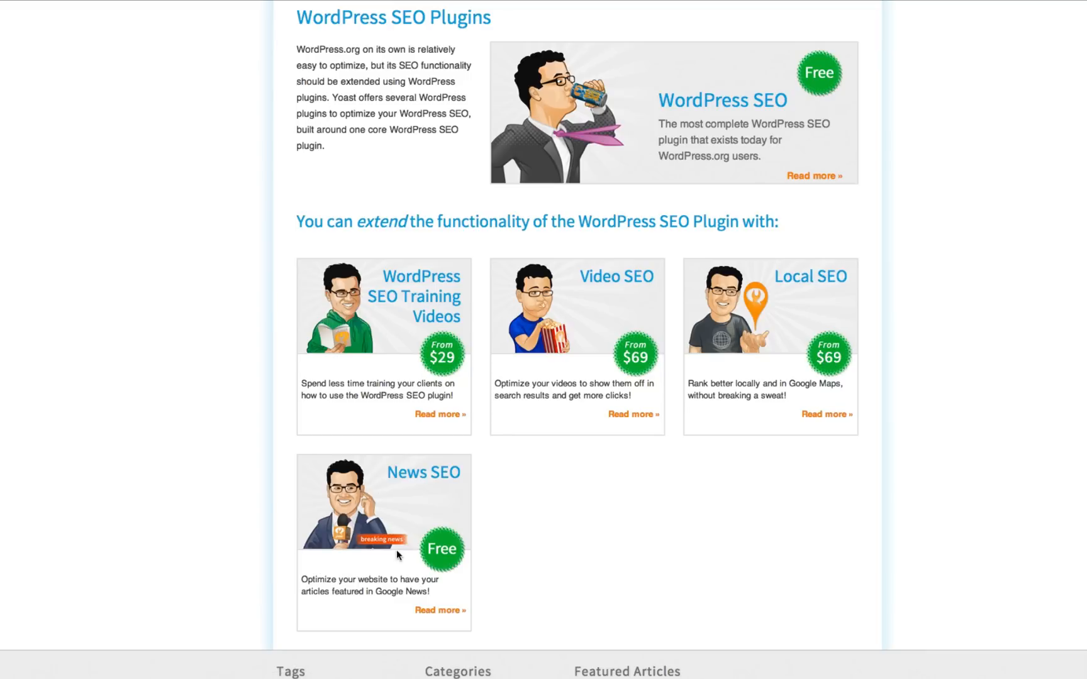
pyautogui.moveTo(355, 492)
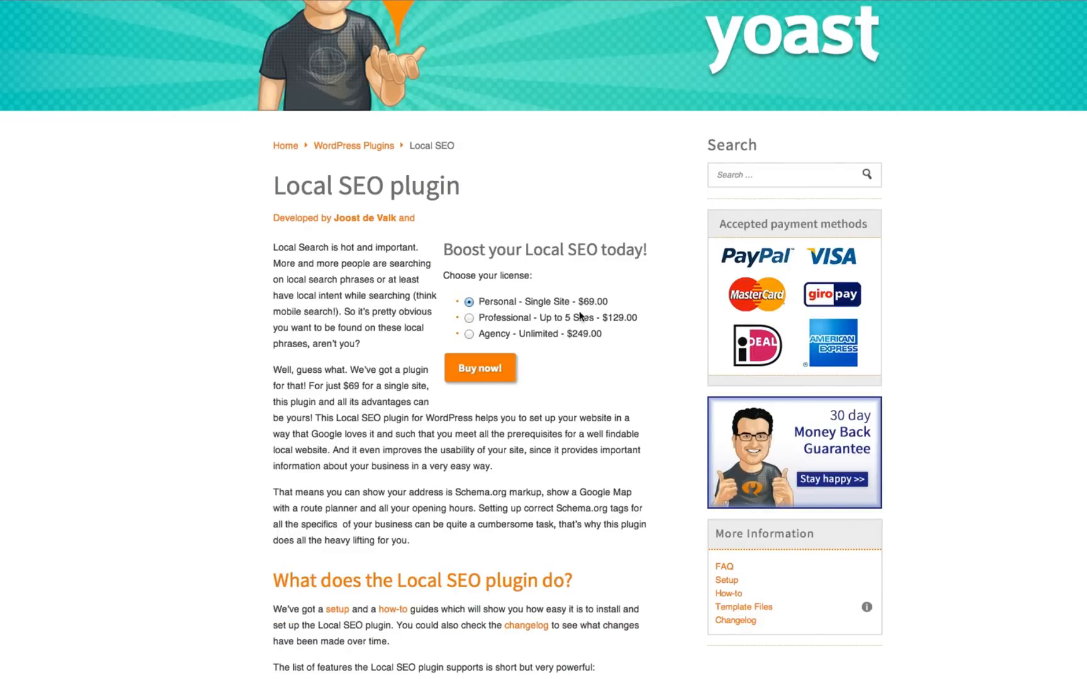
pyautogui.moveTo(524, 319)
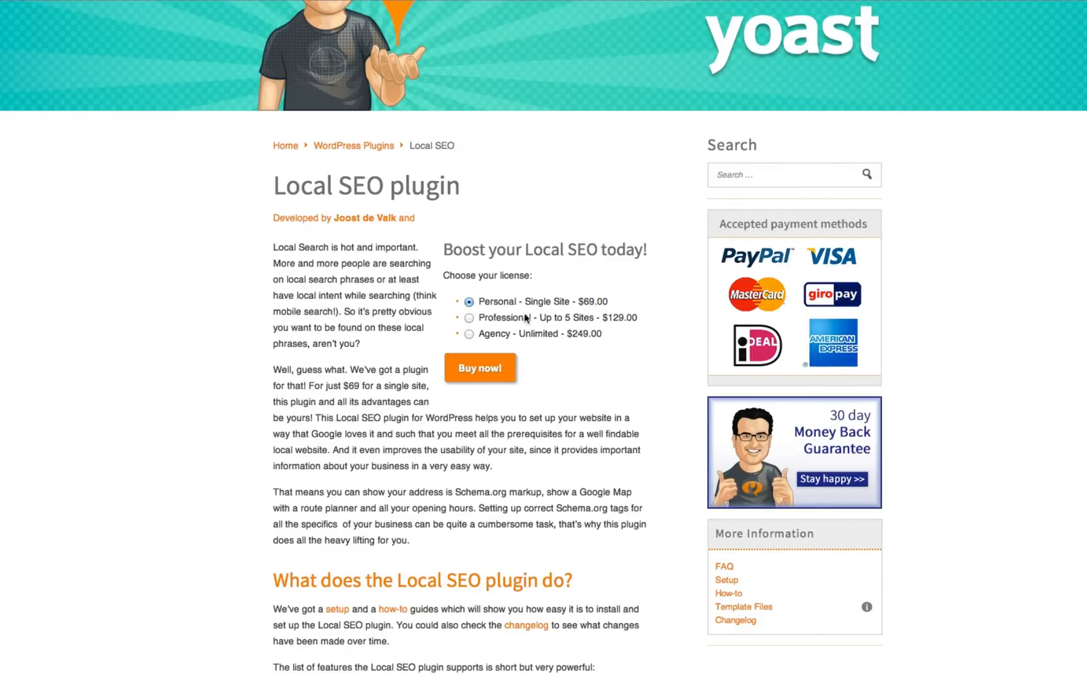
pyautogui.moveTo(625, 318)
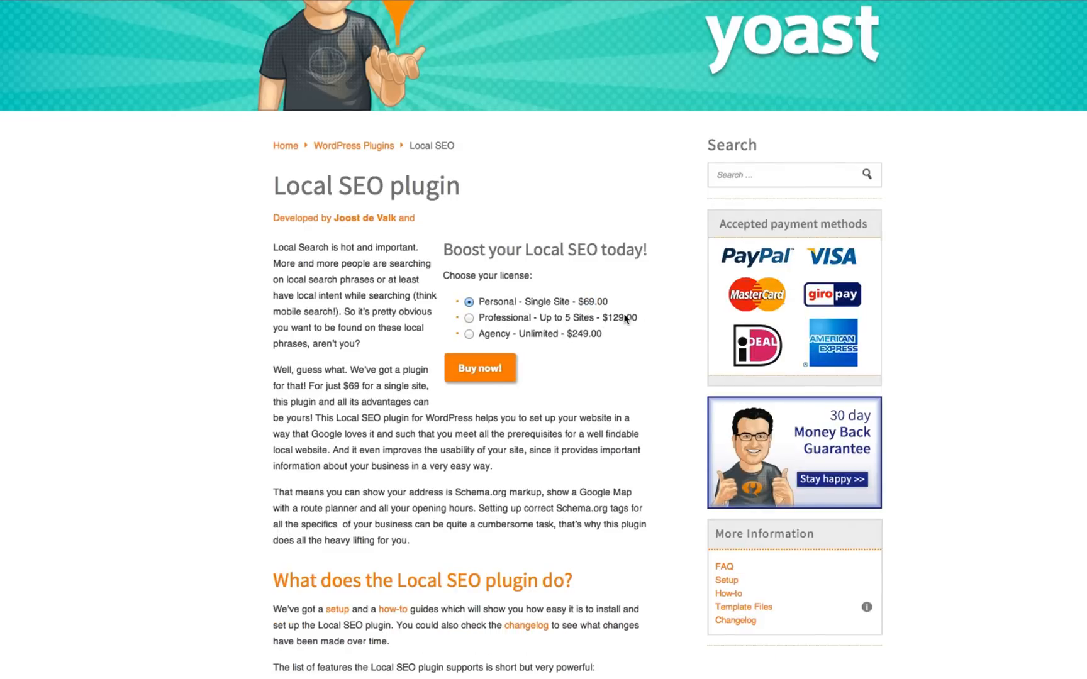
pyautogui.moveTo(566, 338)
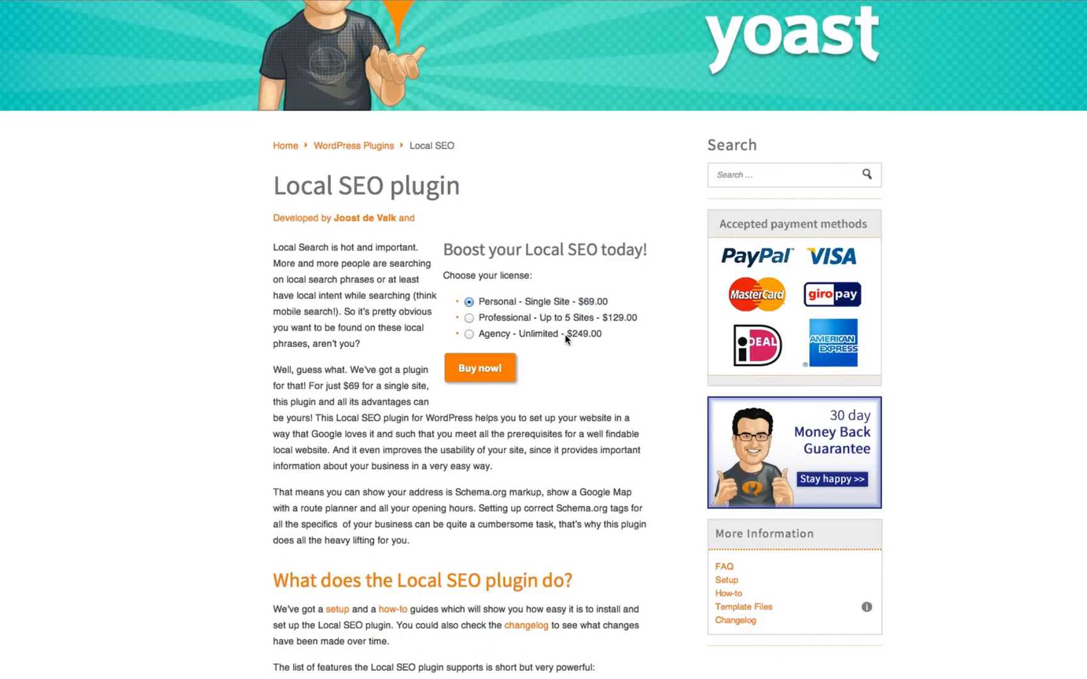
pyautogui.moveTo(506, 336)
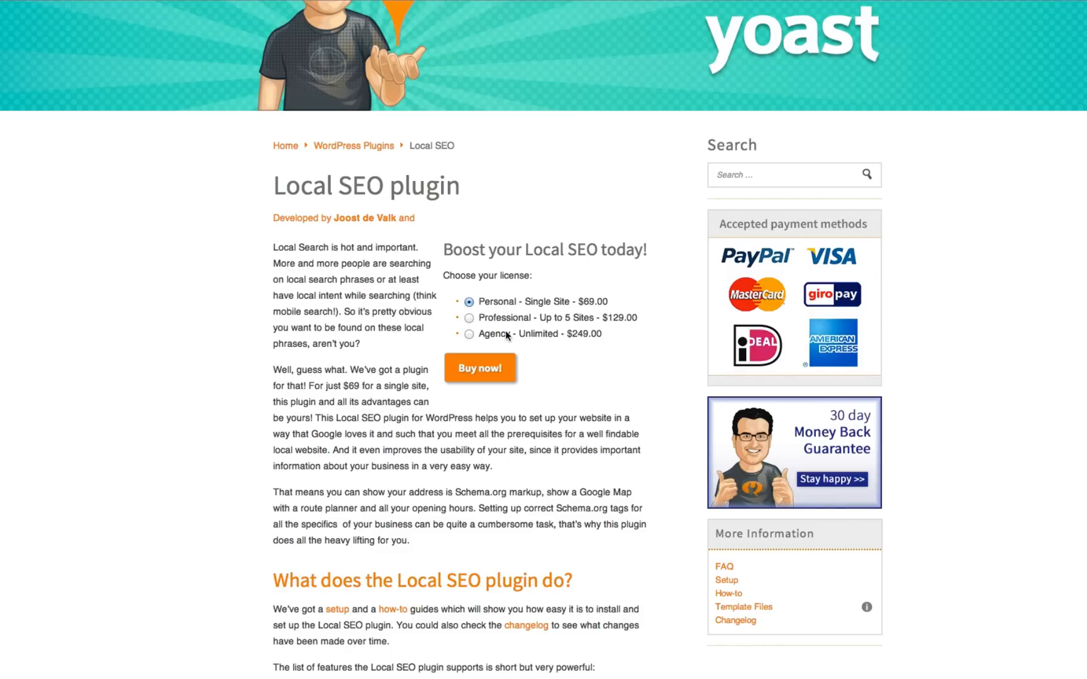
# Select the Agency - Unlimited - $249.00 license on the Local SEO product page.
pyautogui.click(470, 334)
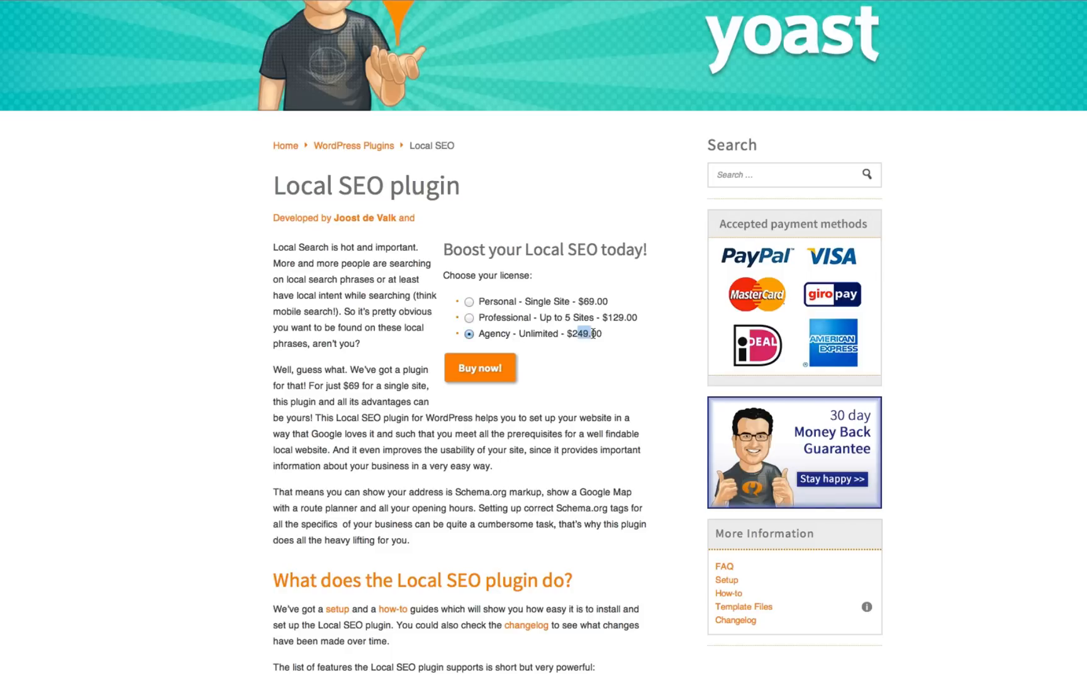
pyautogui.scroll(-3)
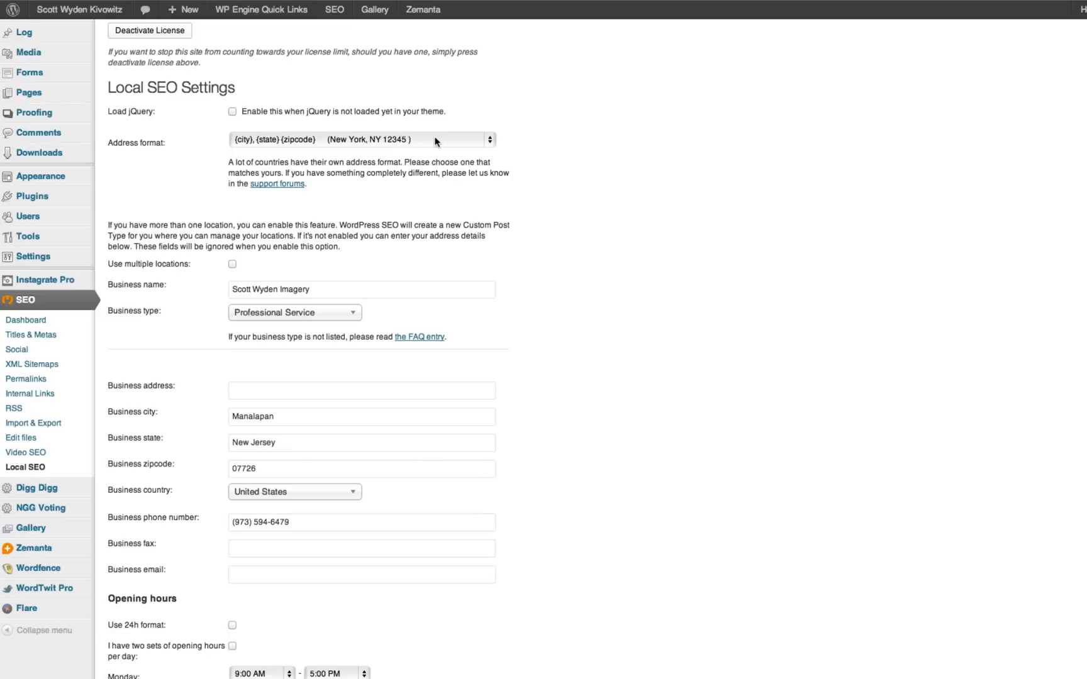
pyautogui.moveTo(553, 79)
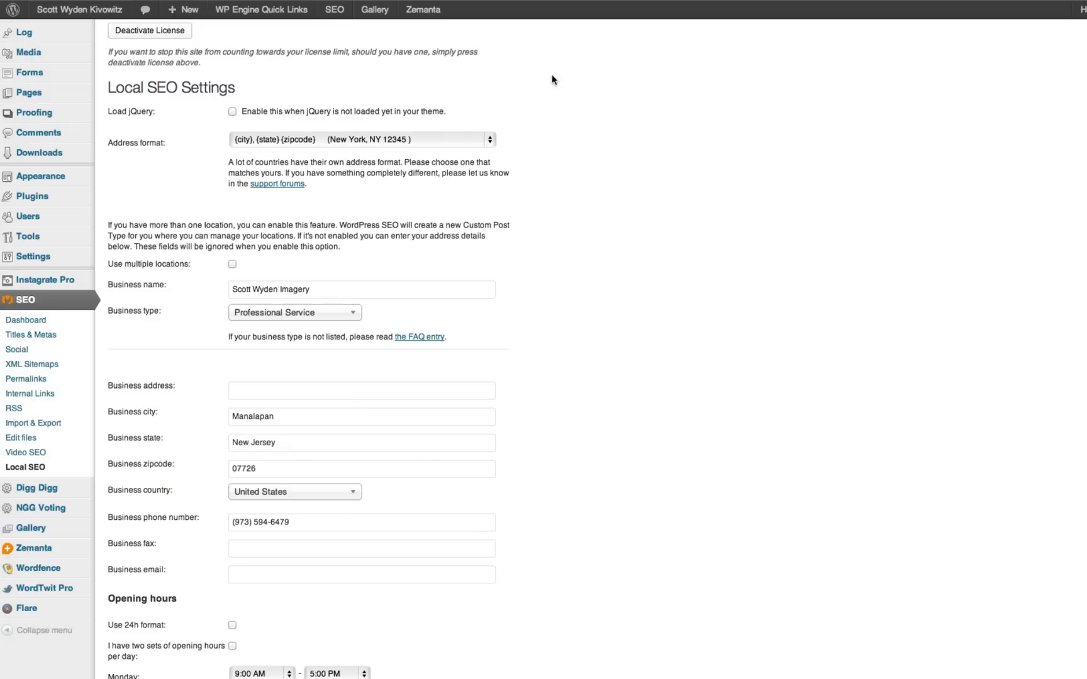
pyautogui.moveTo(371, 112)
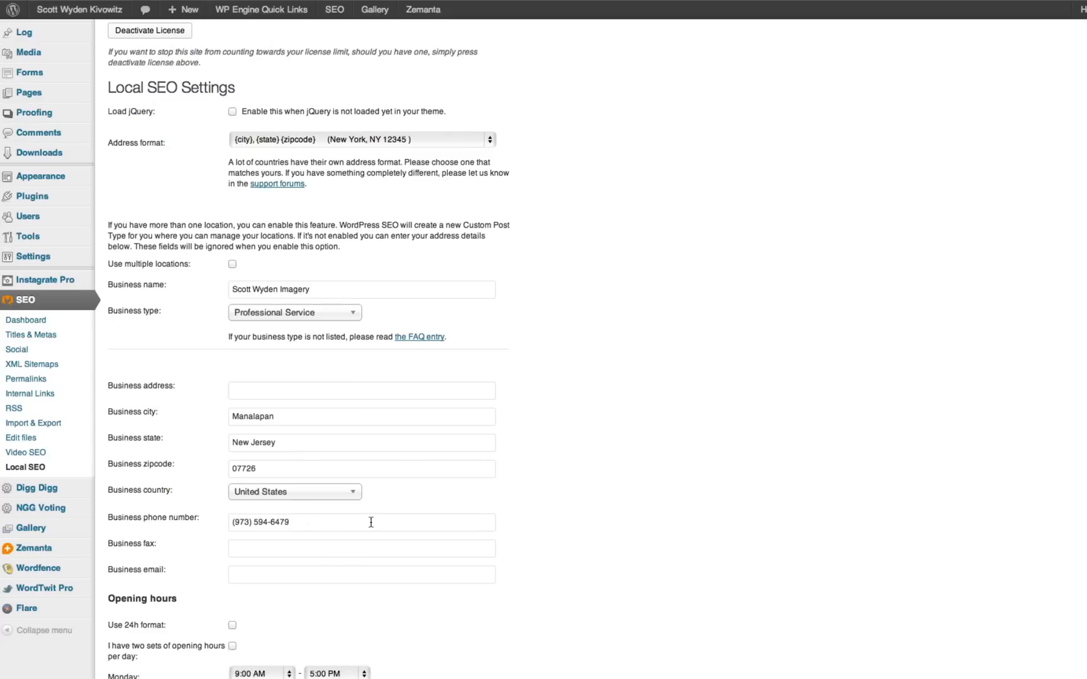
pyautogui.moveTo(253, 122)
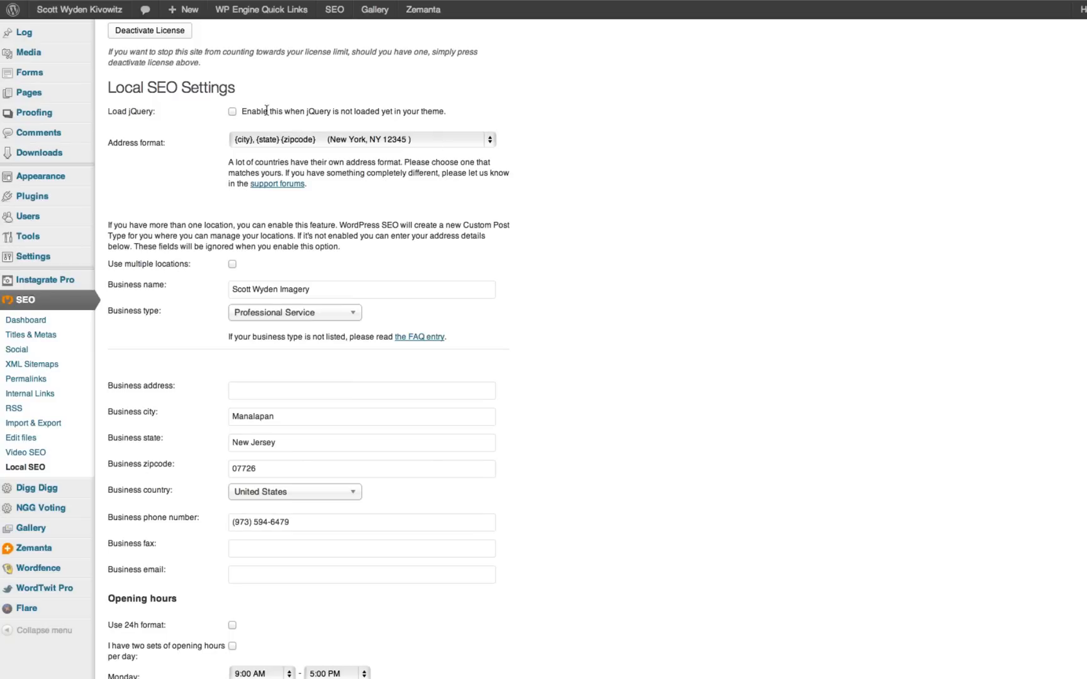
pyautogui.moveTo(363, 108)
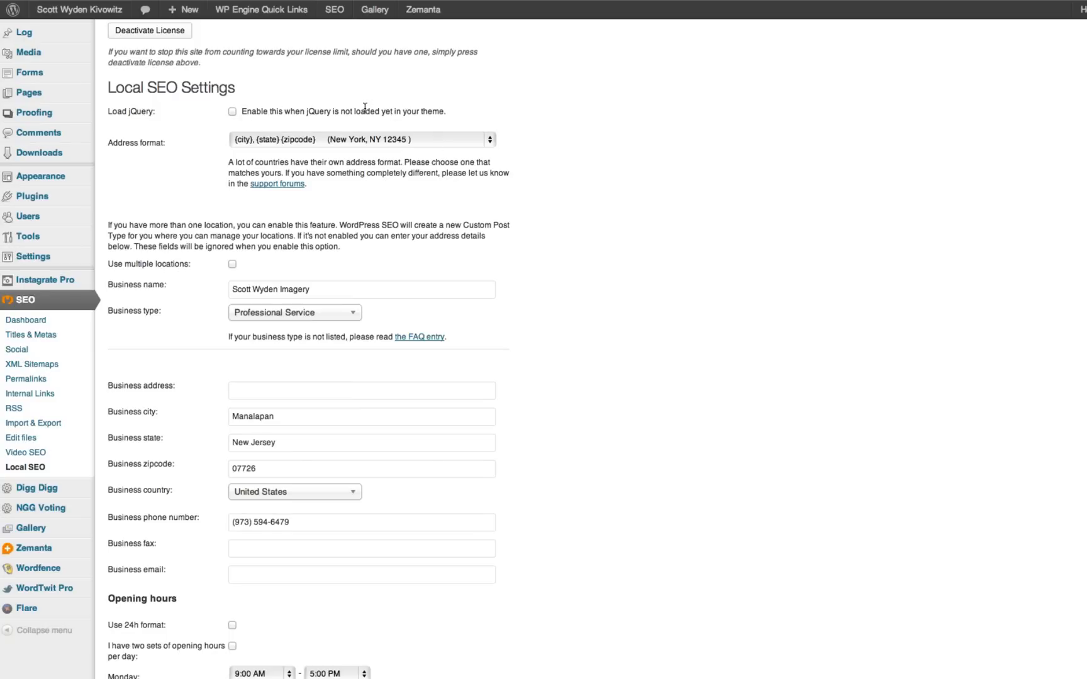
# Show the Address format options such as city-state-zipcode and zipcode-city variants.
pyautogui.click(358, 140)
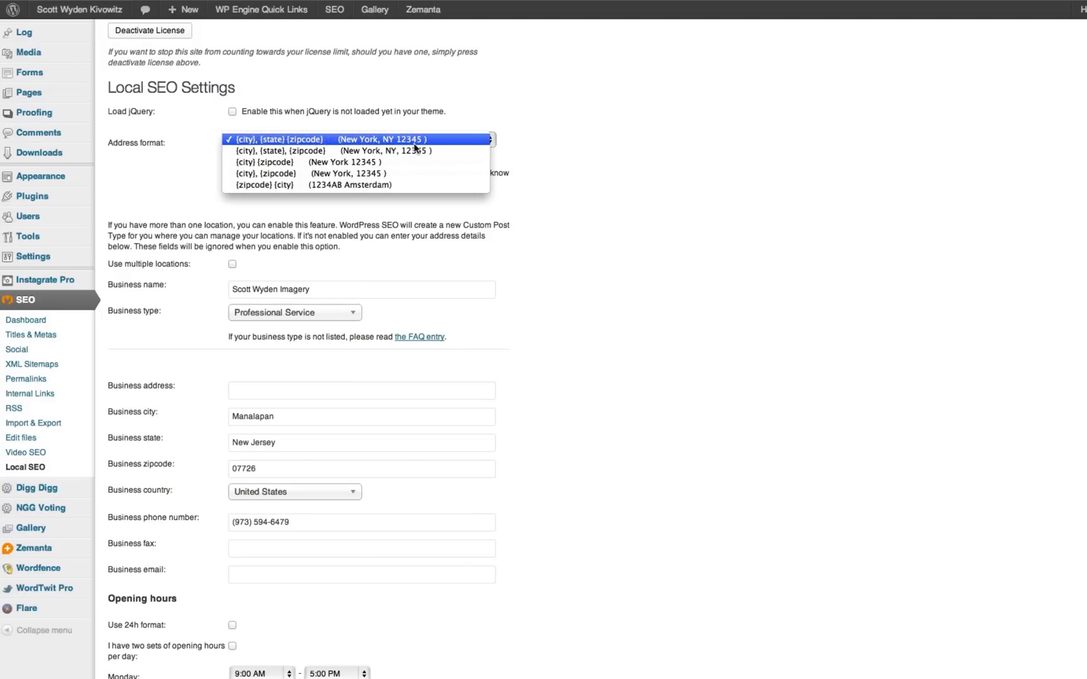
pyautogui.moveTo(336, 146)
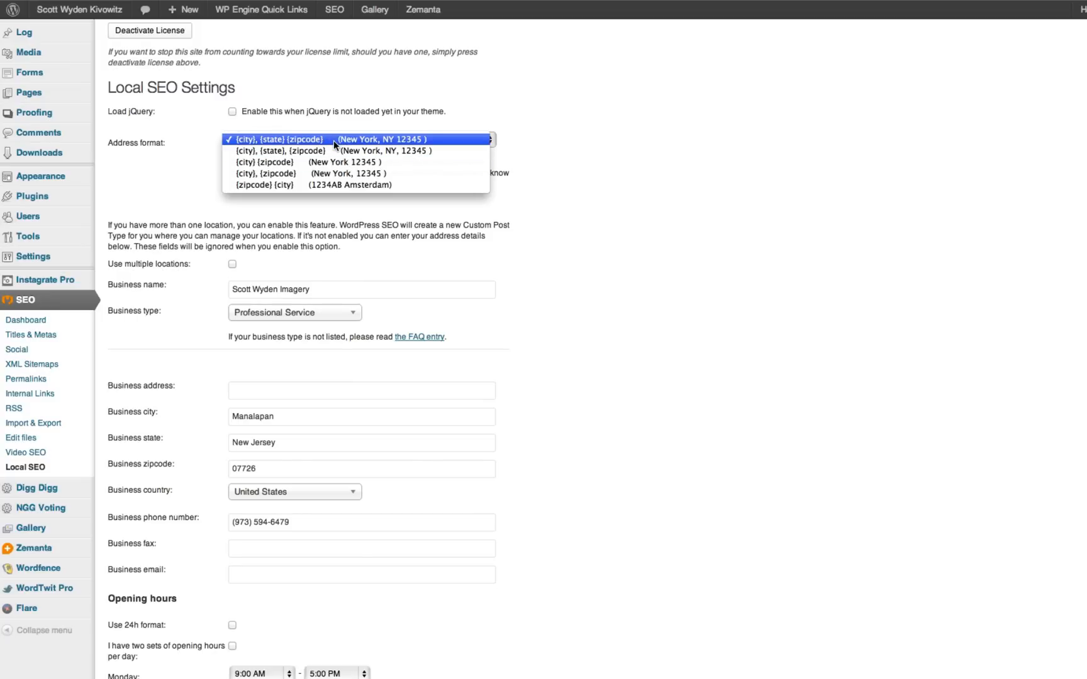
pyautogui.moveTo(340, 141)
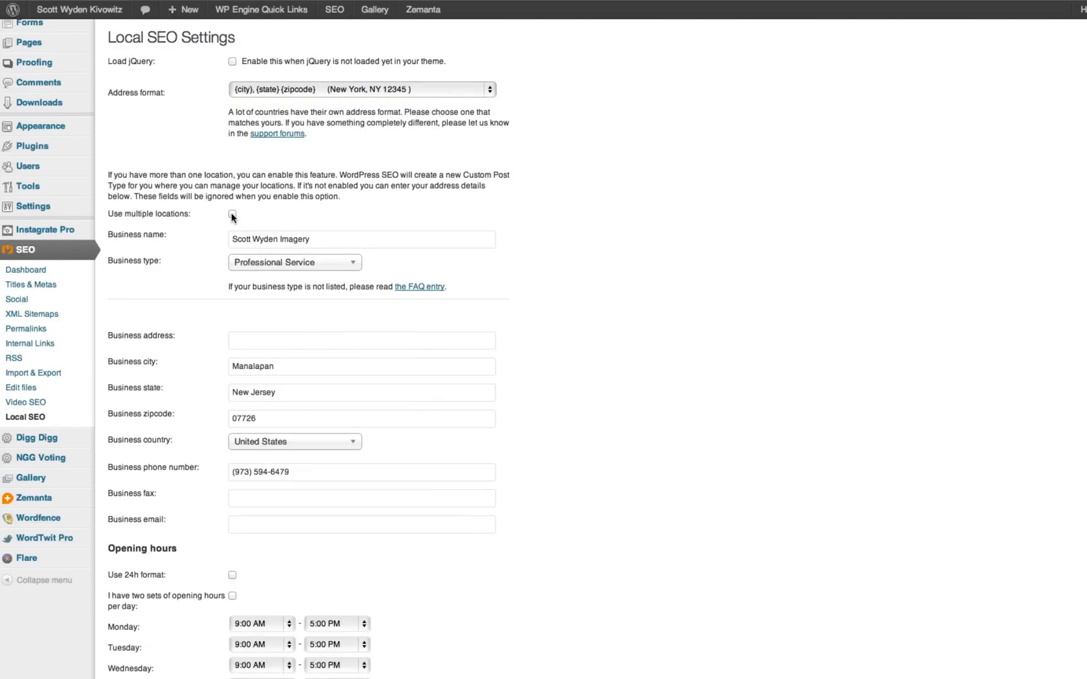
pyautogui.click(233, 214)
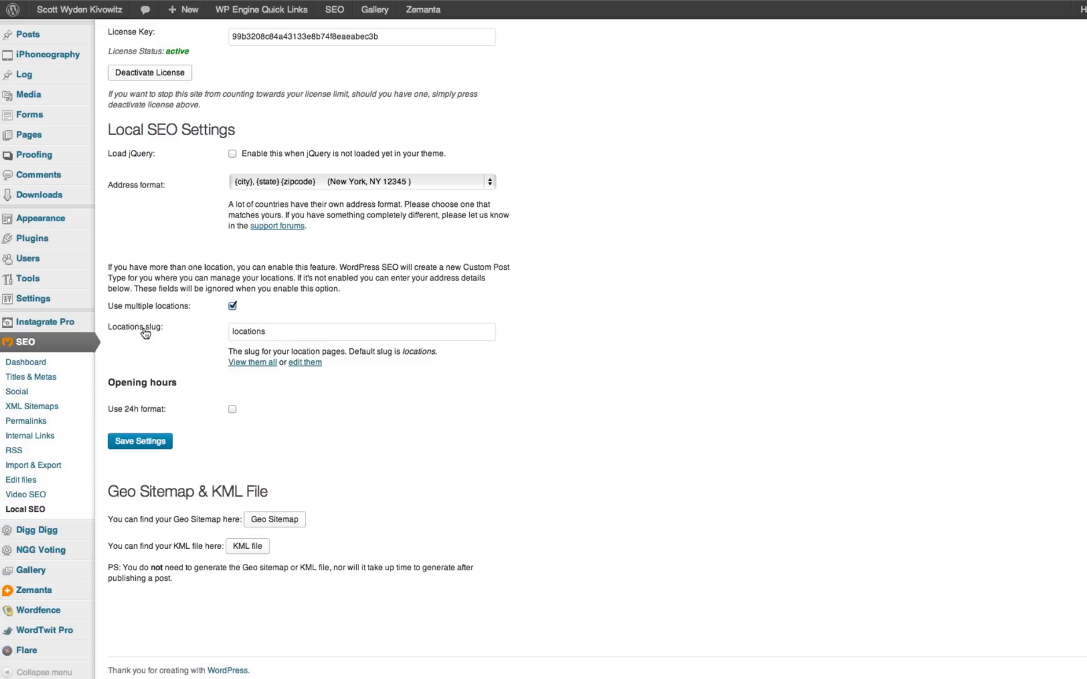
pyautogui.moveTo(40, 219)
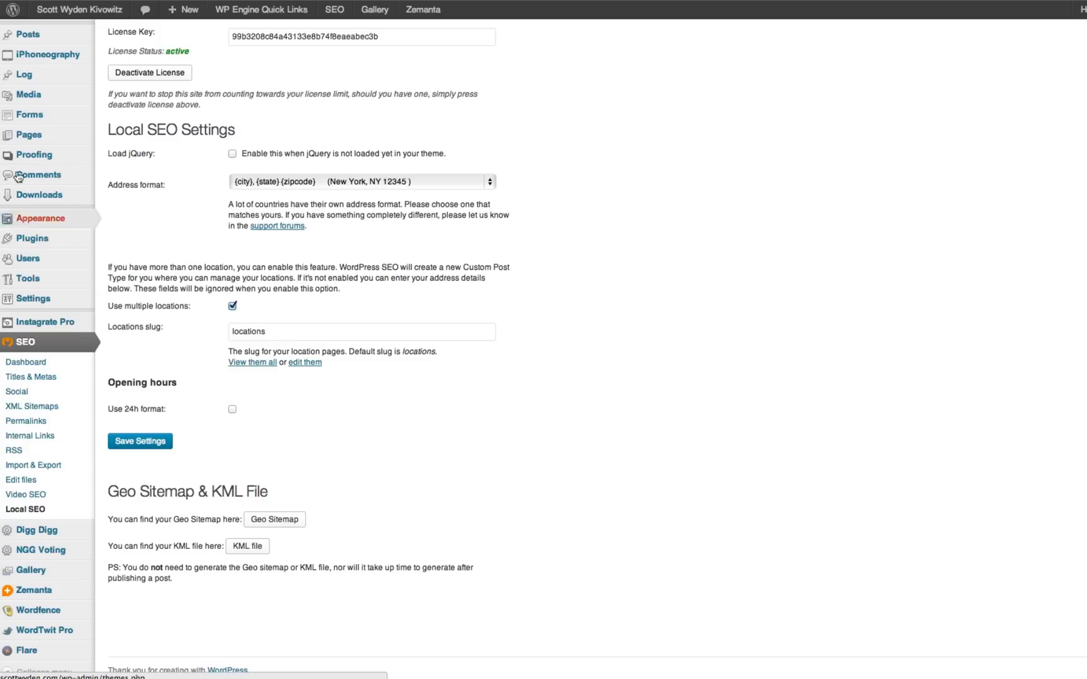
pyautogui.moveTo(39, 218)
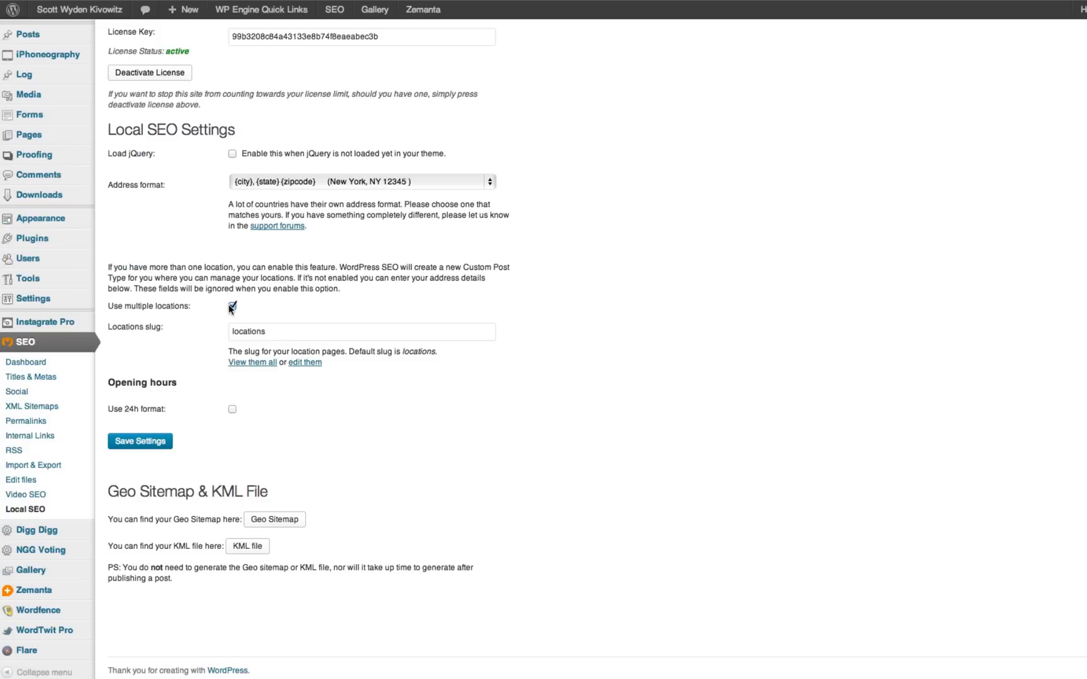
pyautogui.click(232, 307)
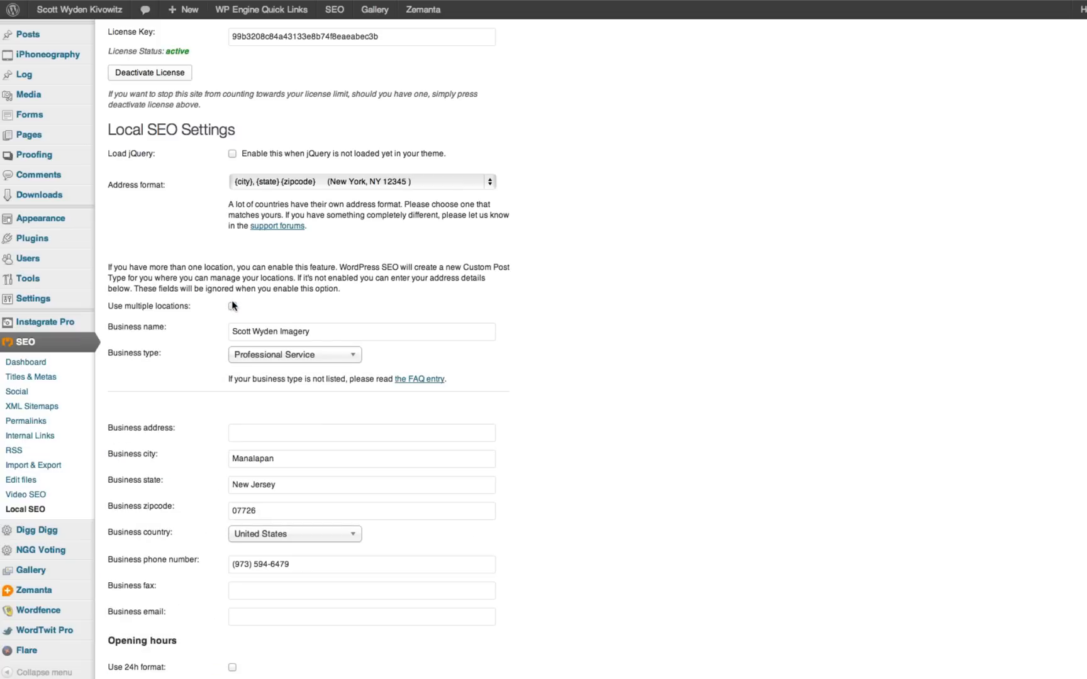
pyautogui.moveTo(179, 379)
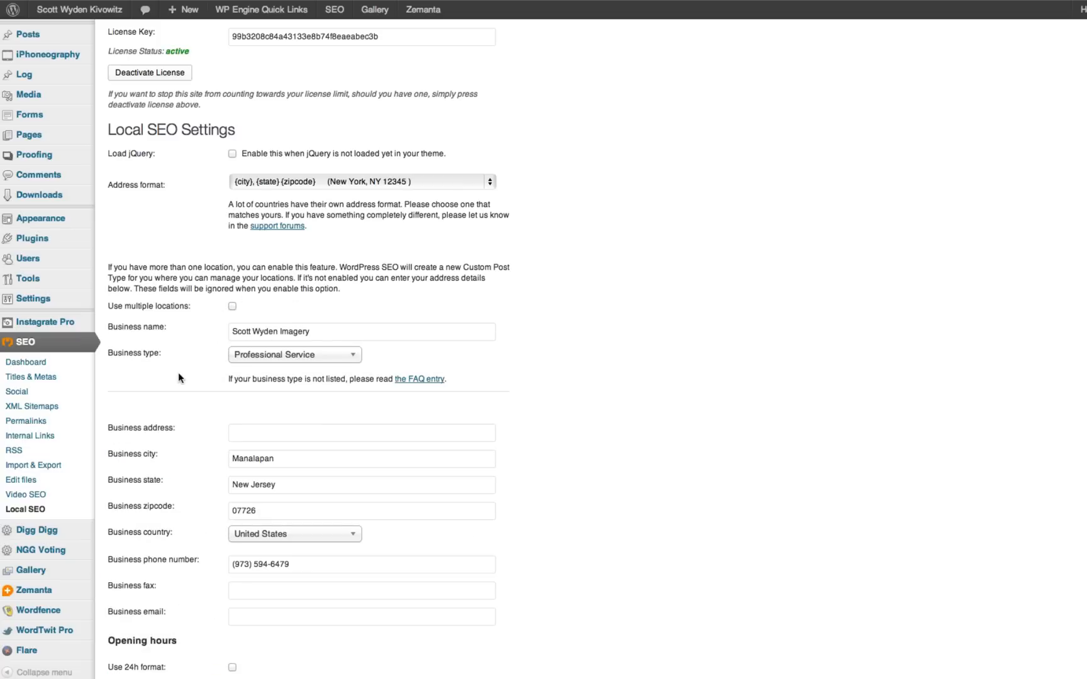
pyautogui.click(294, 355)
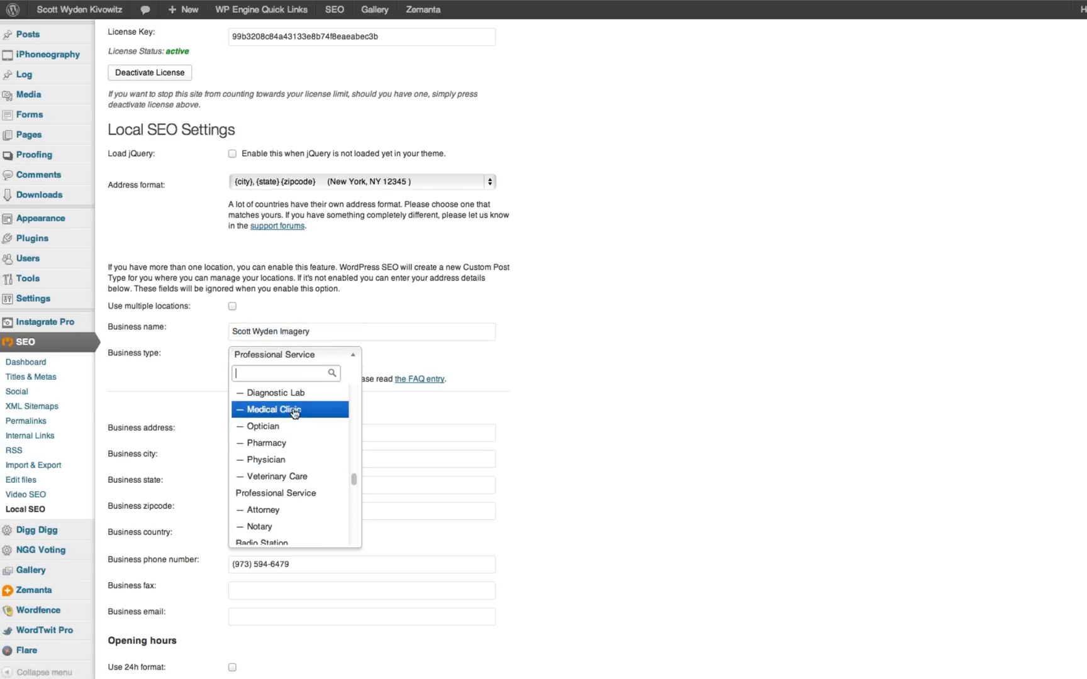
pyautogui.write('photo')
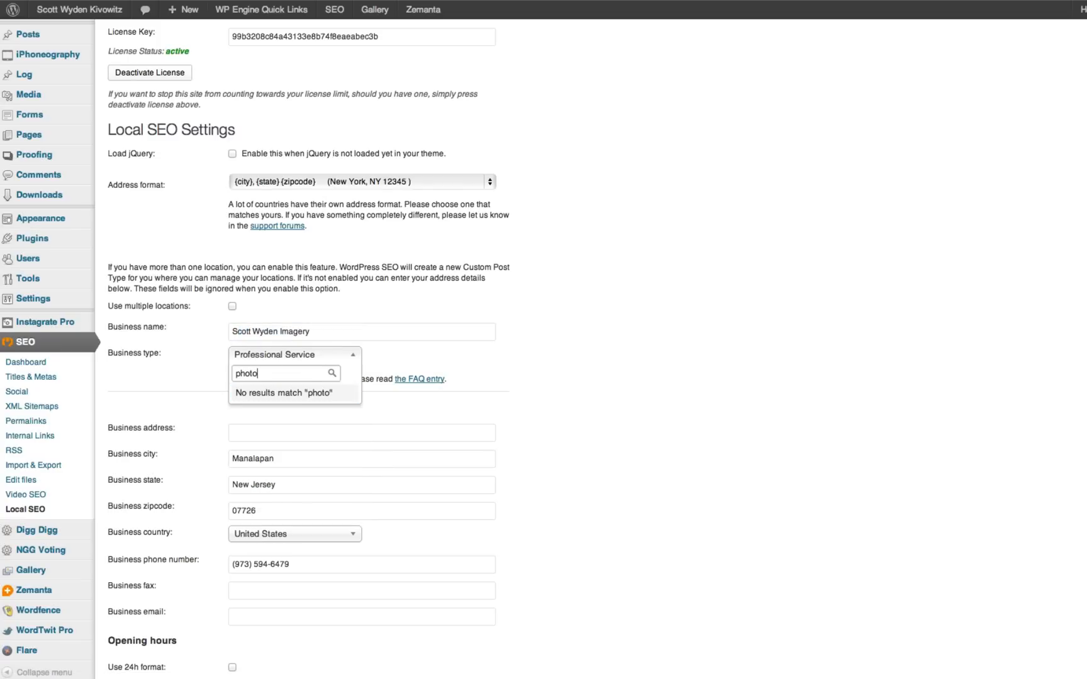
pyautogui.moveTo(419, 379)
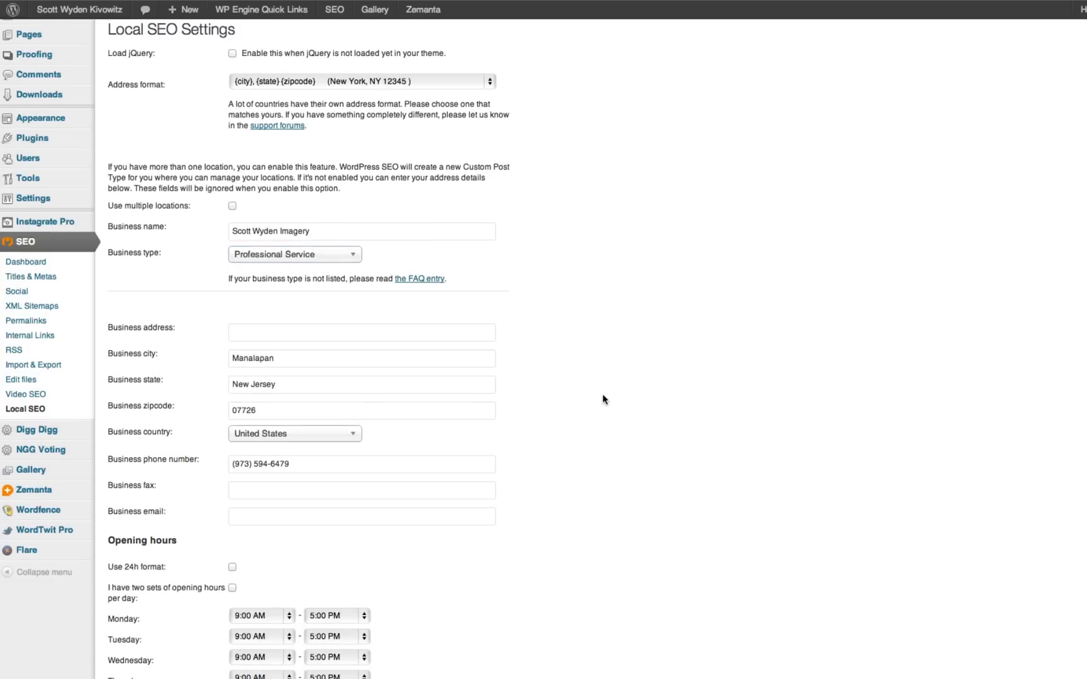
pyautogui.scroll(-3)
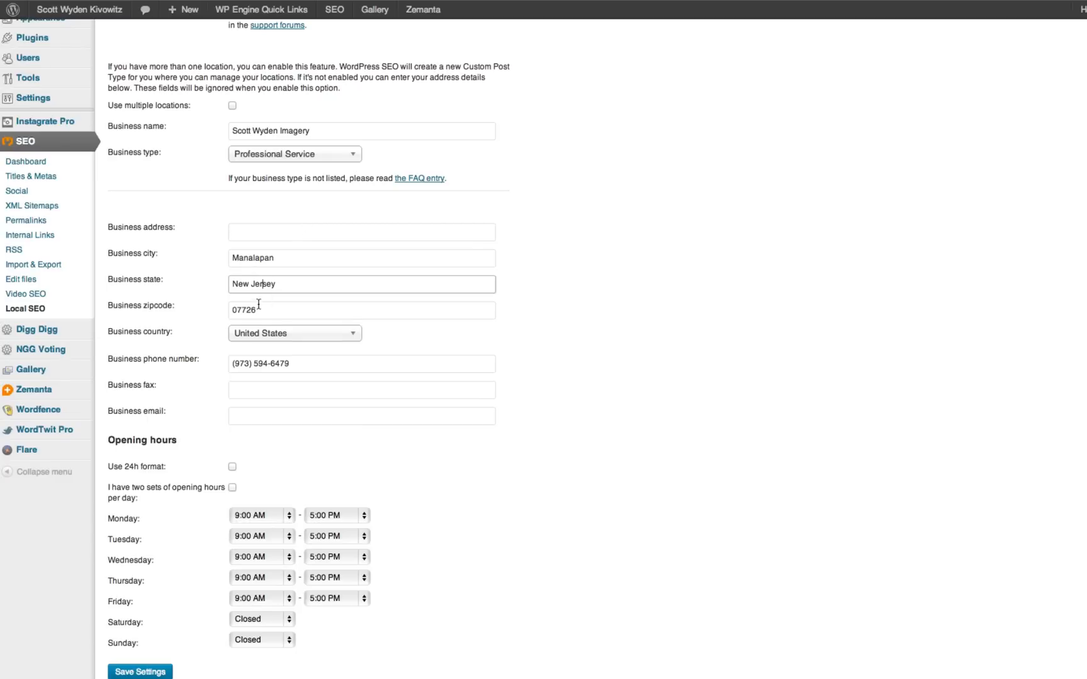
pyautogui.scroll(-3)
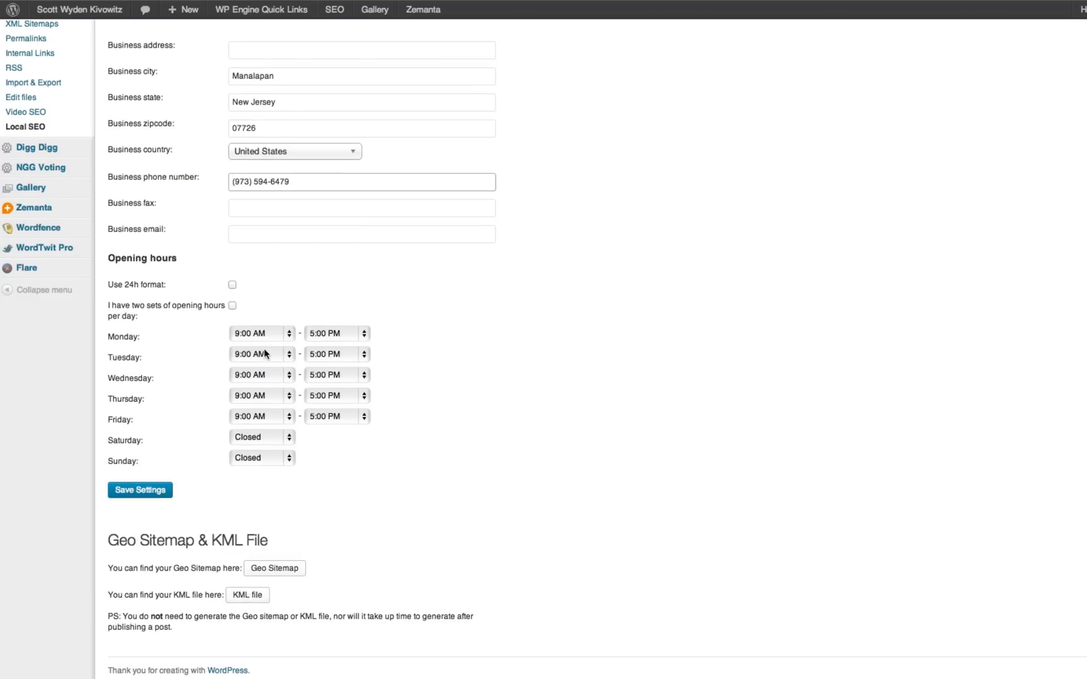
pyautogui.moveTo(222, 352)
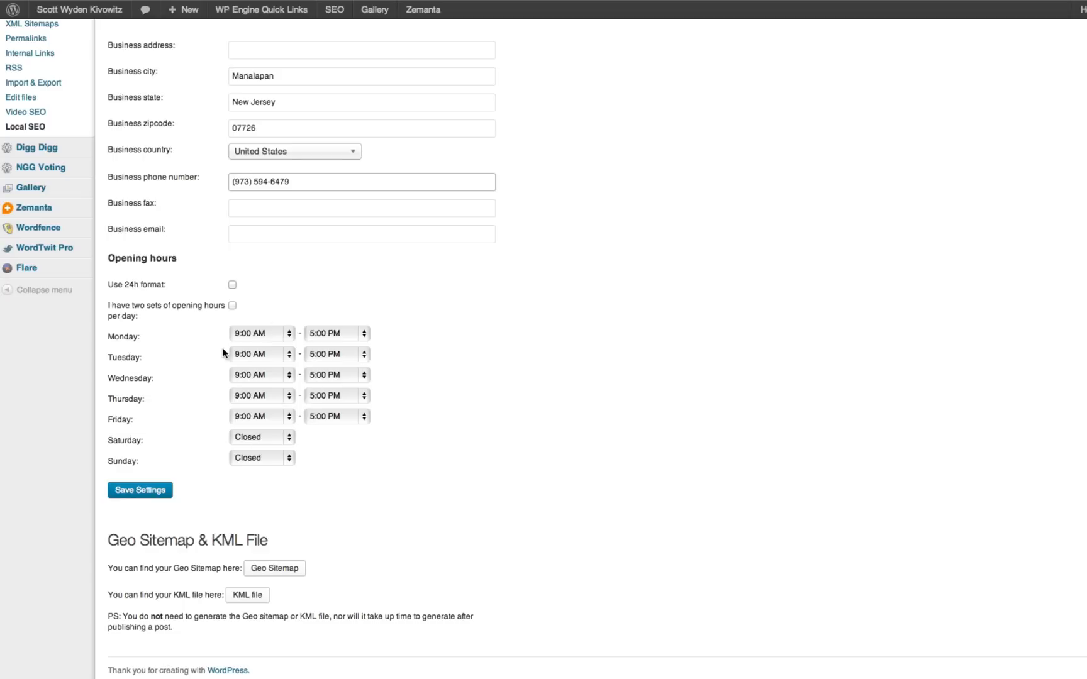
pyautogui.moveTo(82, 503)
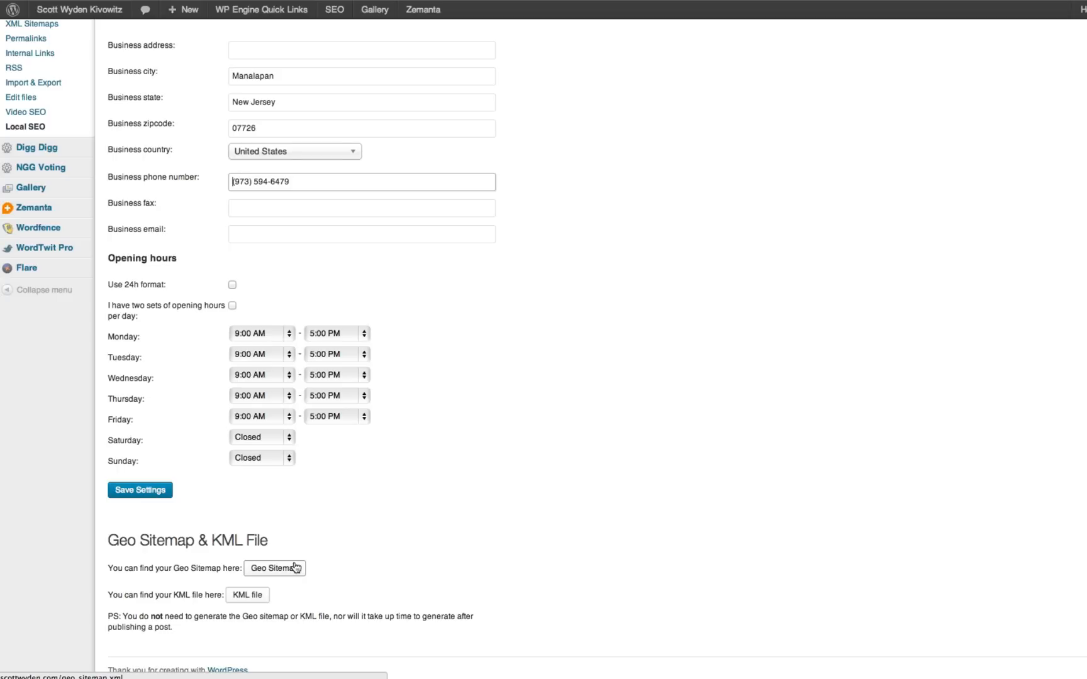
pyautogui.moveTo(267, 500)
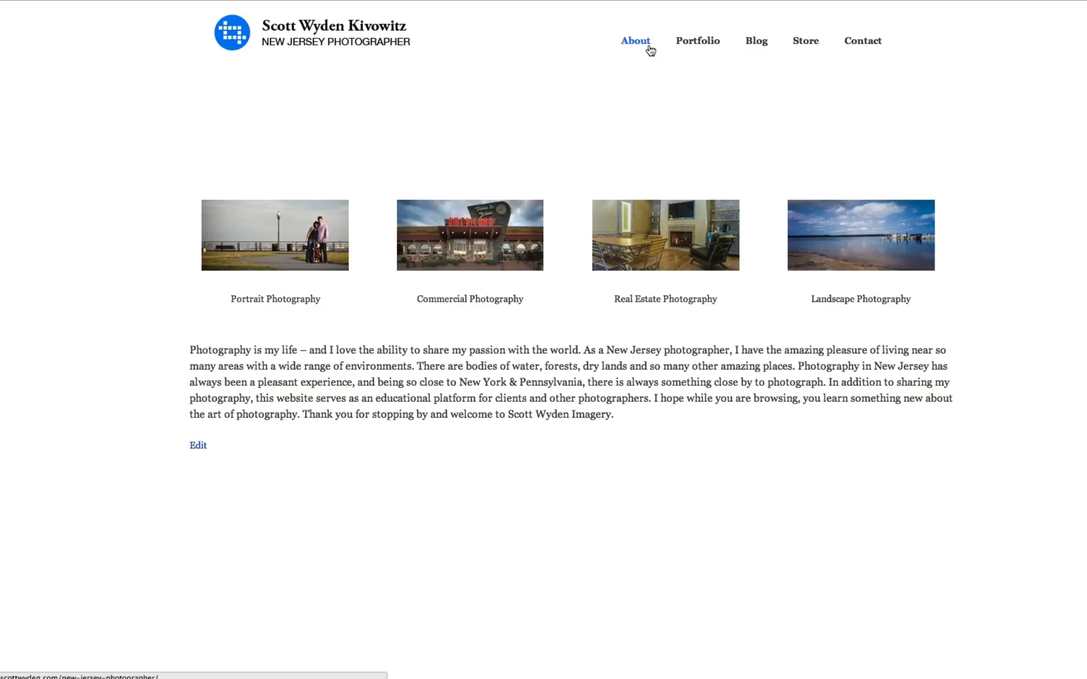
# View the contact page's extracted PostalAddress items with Manalapan and postal code 07726.
pyautogui.click(862, 40)
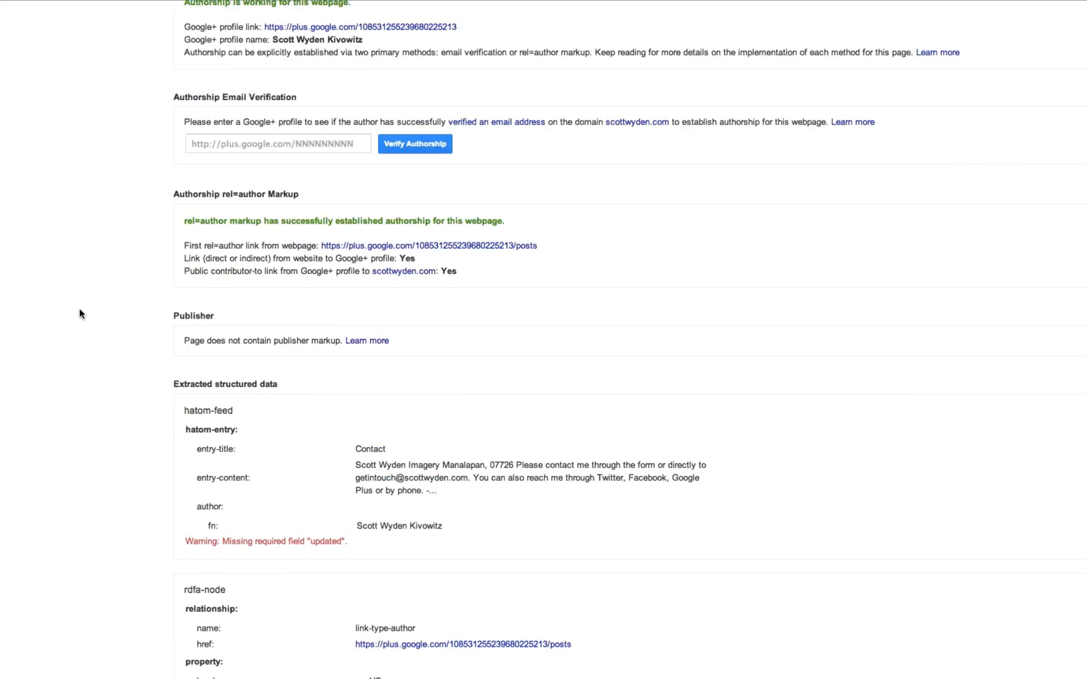
pyautogui.scroll(-3)
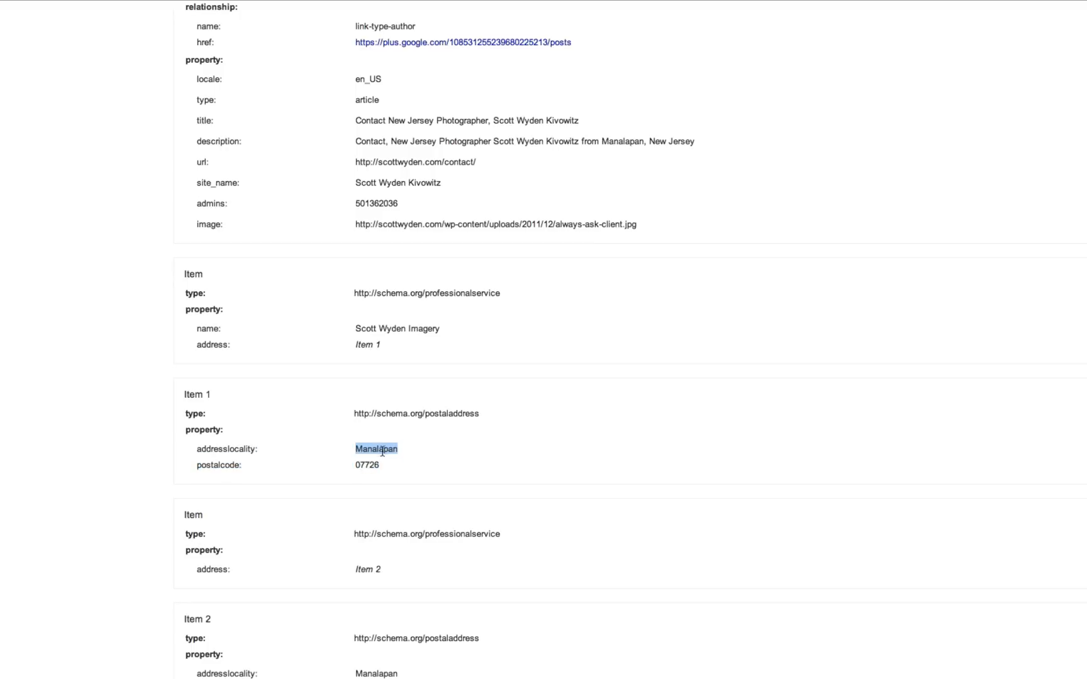
pyautogui.click(366, 464)
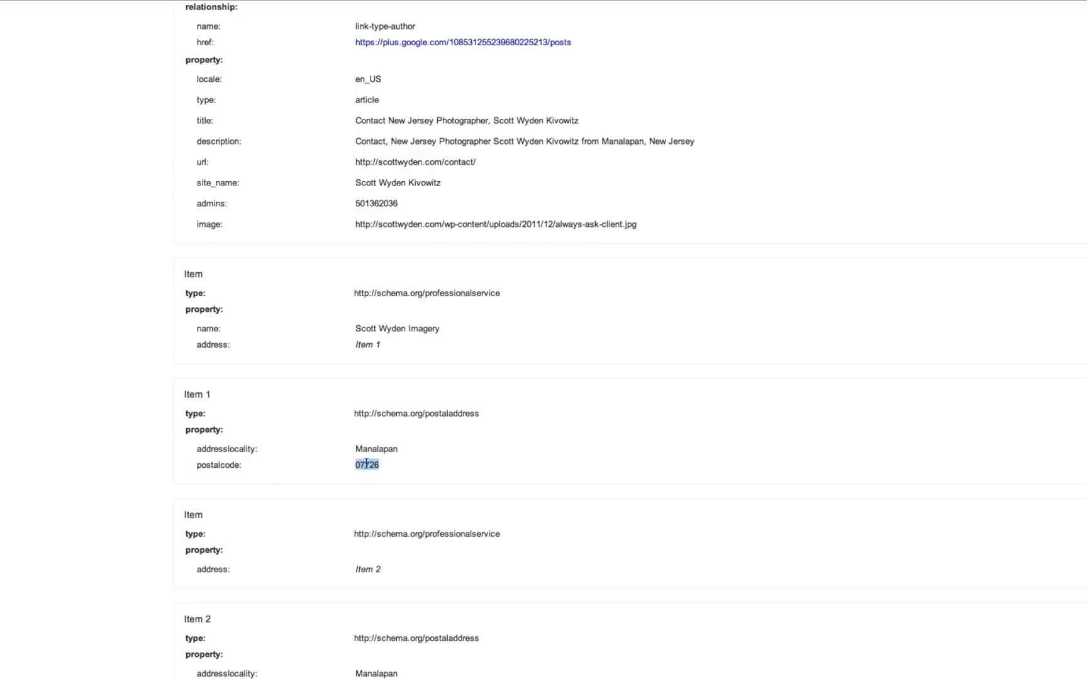
pyautogui.scroll(-3)
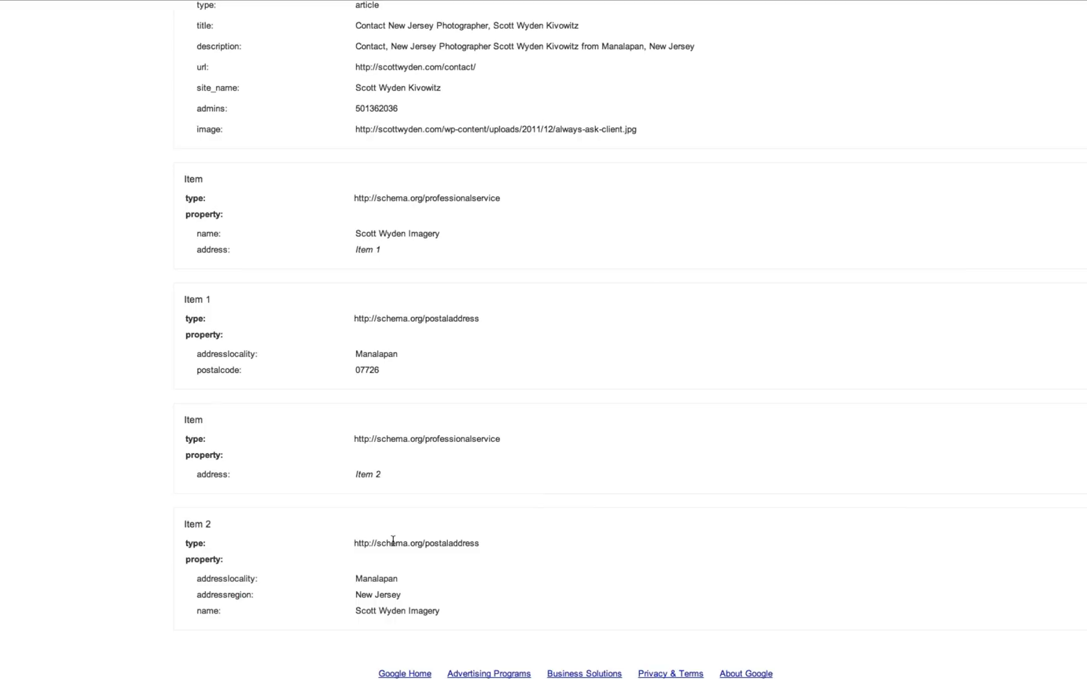
pyautogui.moveTo(105, 29)
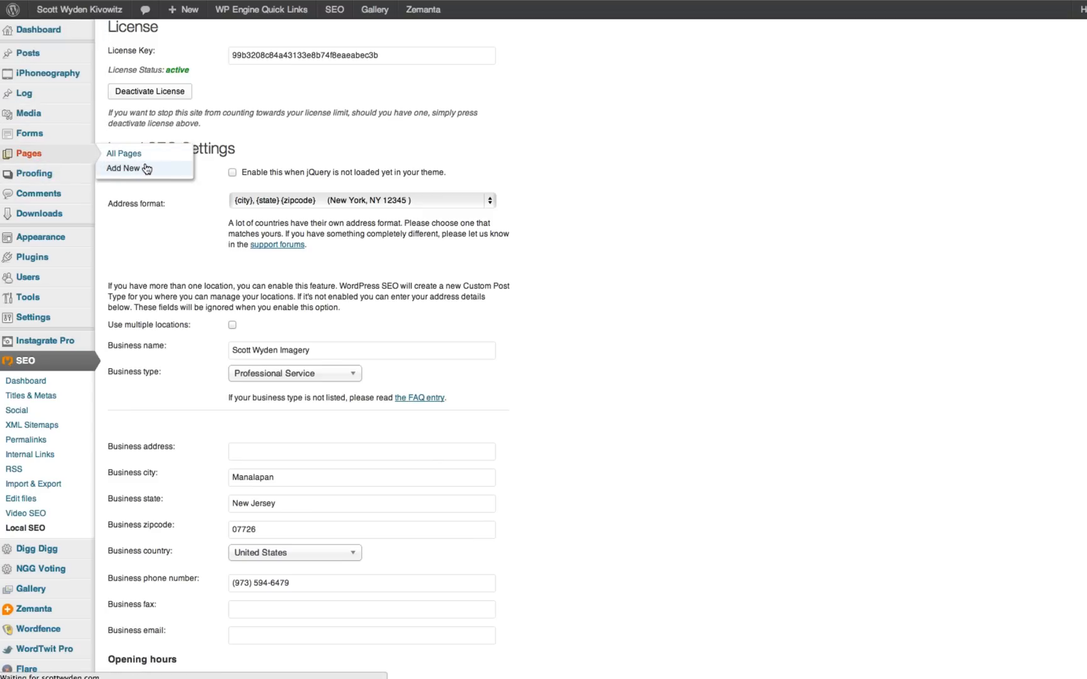
# Start a new page, then show the Widgets screen listing WP SEO address, map and opening hours widgets.
pyautogui.click(123, 168)
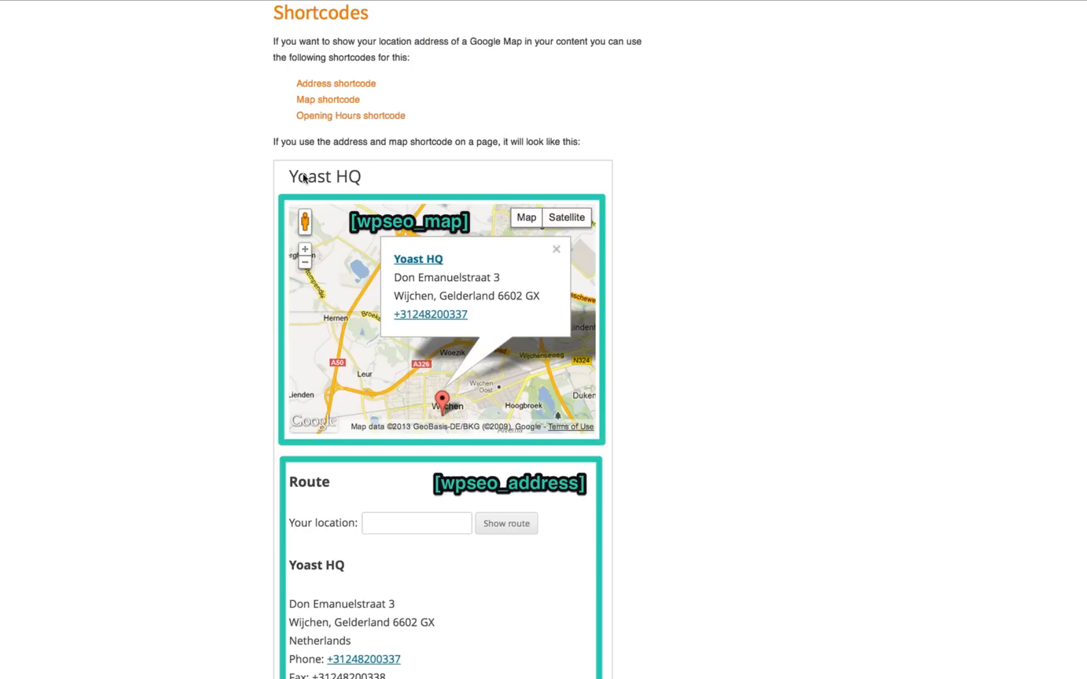
pyautogui.moveTo(390, 97)
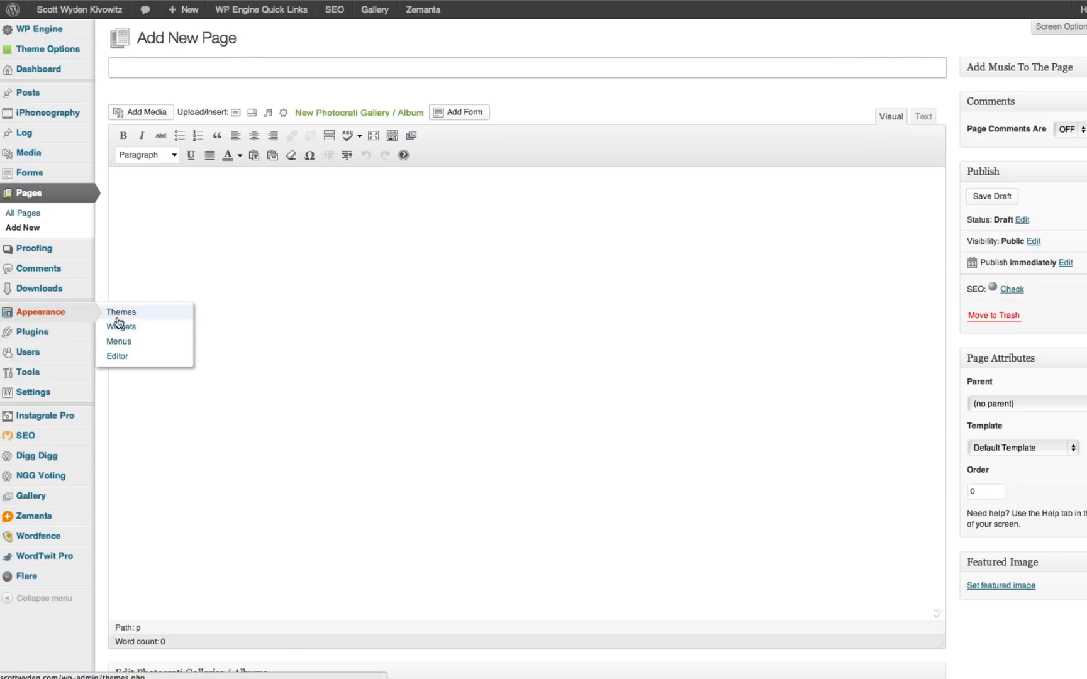
pyautogui.click(120, 327)
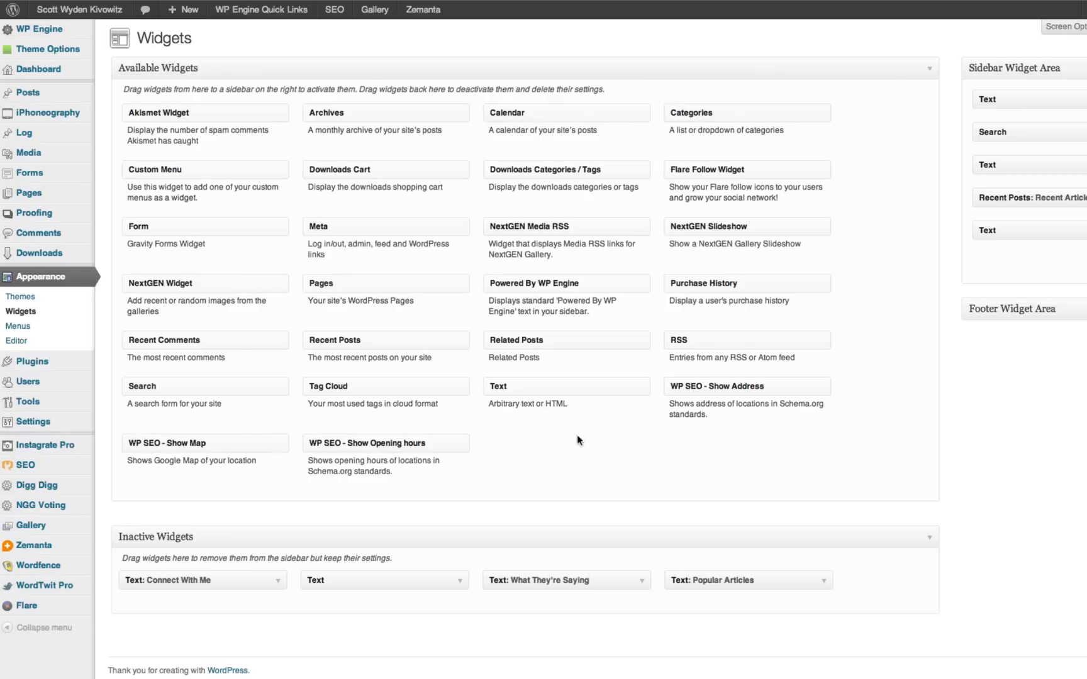
pyautogui.click(1027, 263)
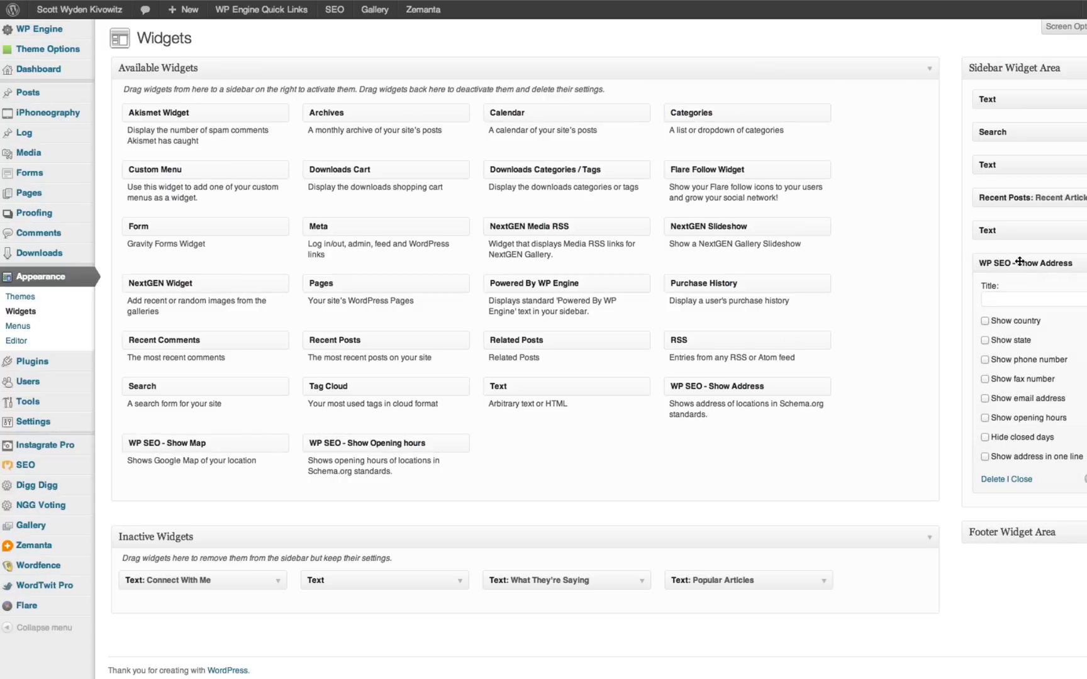
pyautogui.moveTo(1030, 336)
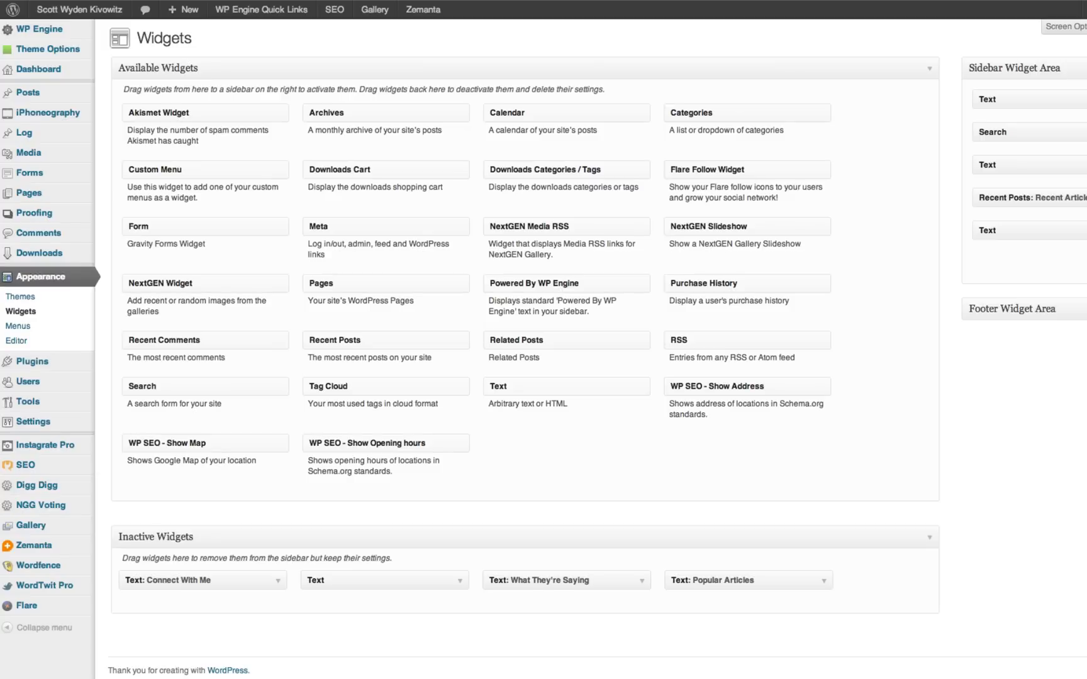
pyautogui.moveTo(716, 378)
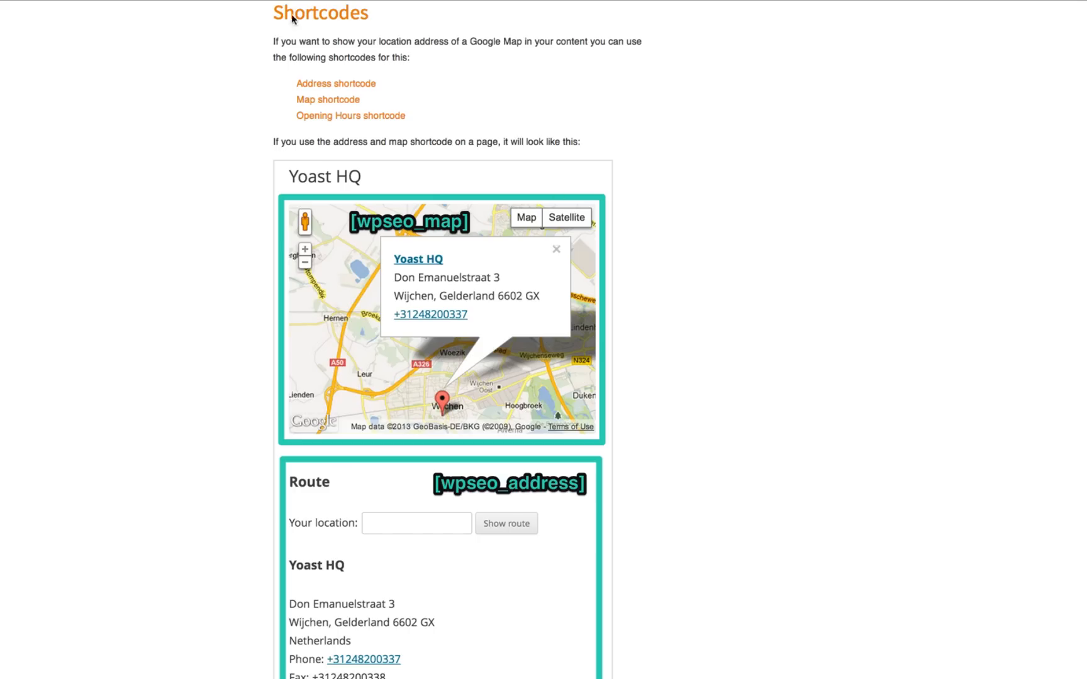
pyautogui.moveTo(345, 80)
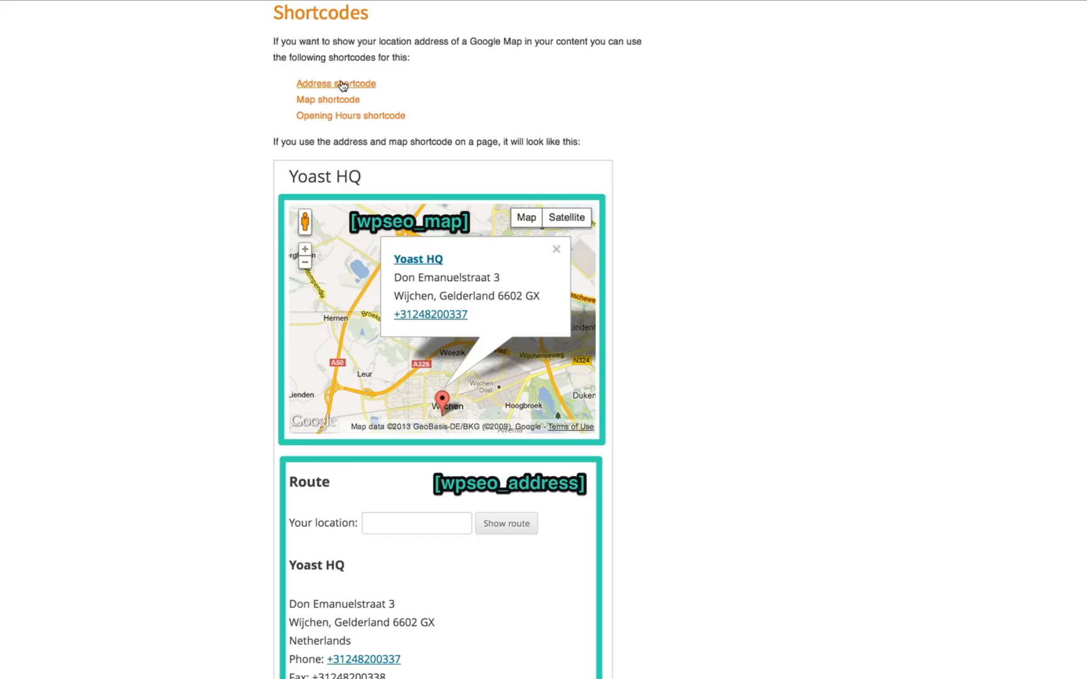
pyautogui.moveTo(351, 221)
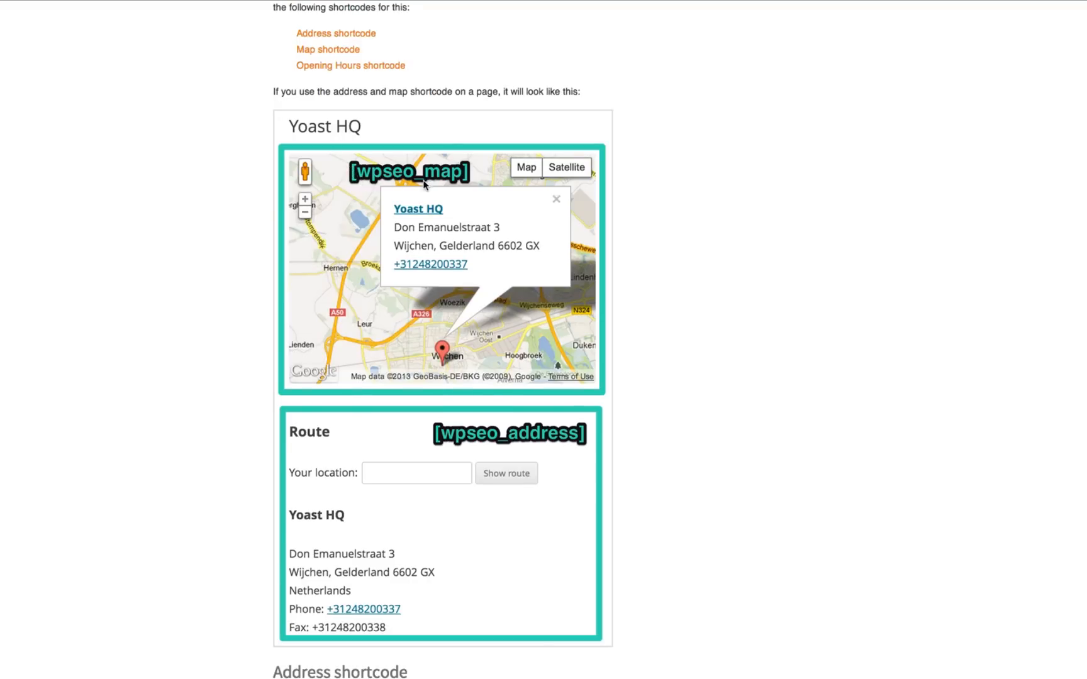
pyautogui.moveTo(347, 281)
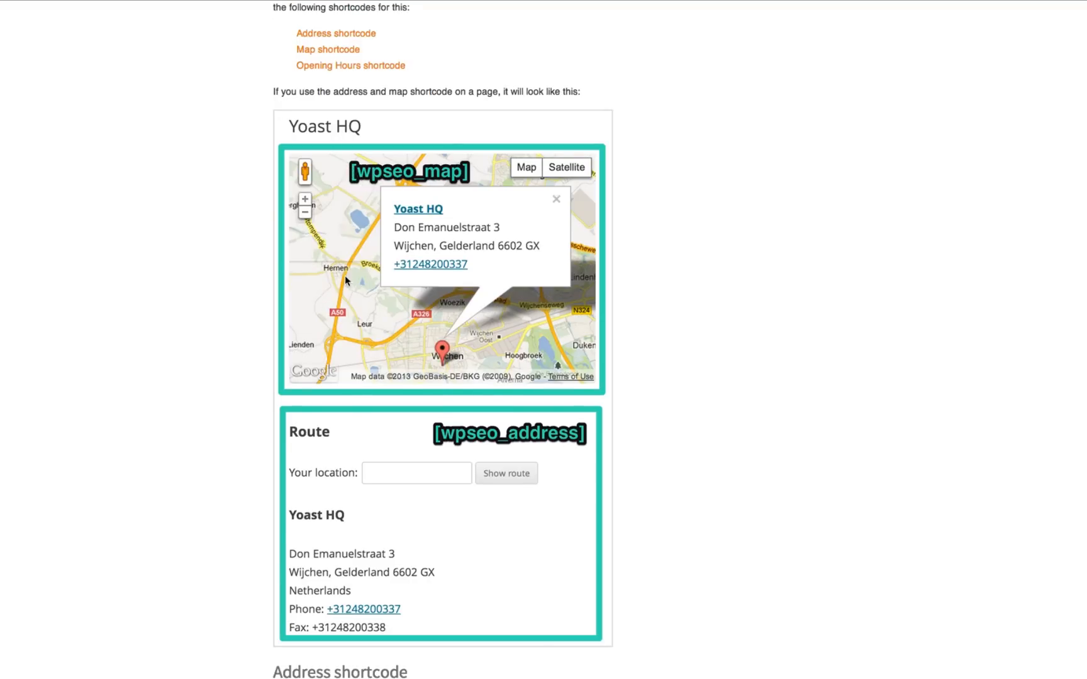
# Scroll the Local SEO shortcodes documentation down to the wpseo_address options.
pyautogui.scroll(-3)
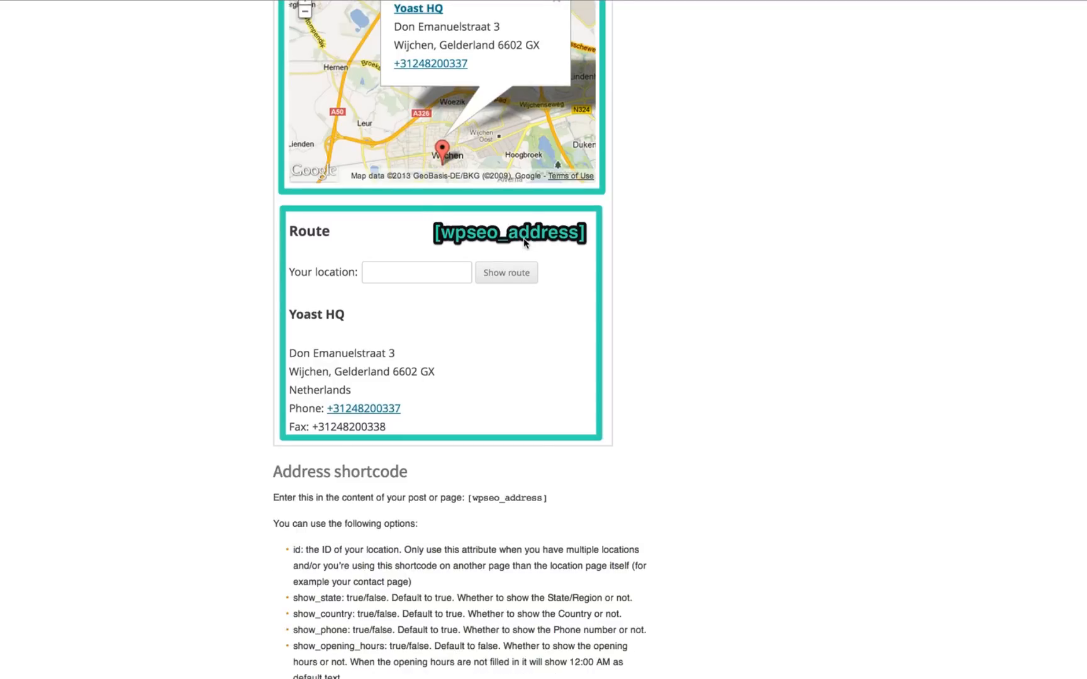
pyautogui.scroll(-3)
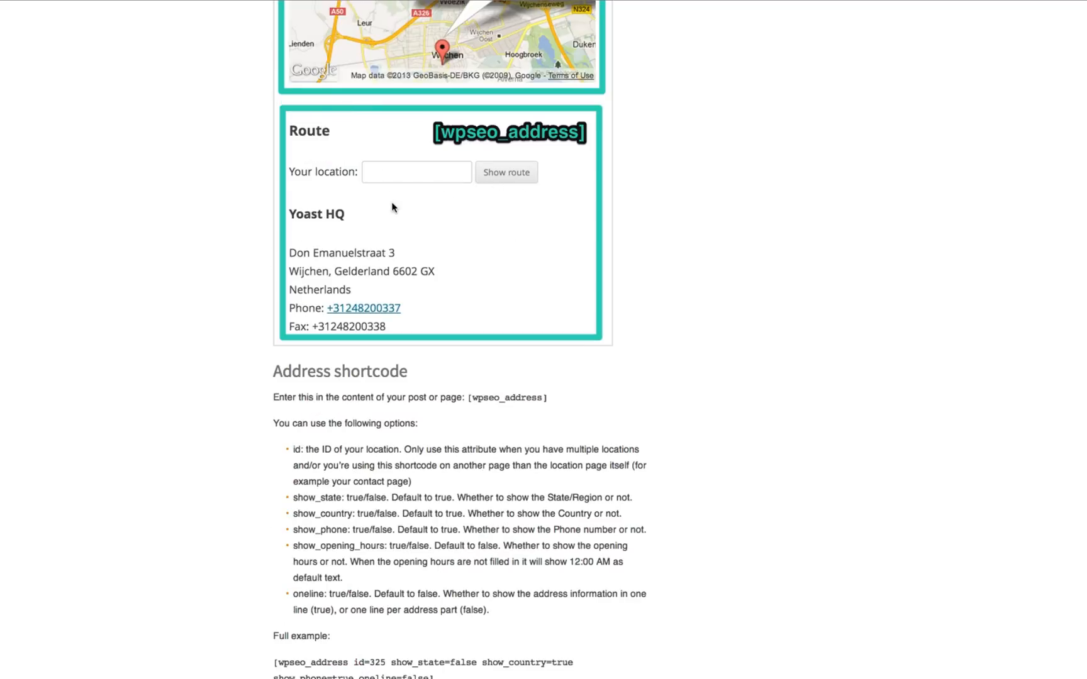
pyautogui.scroll(-3)
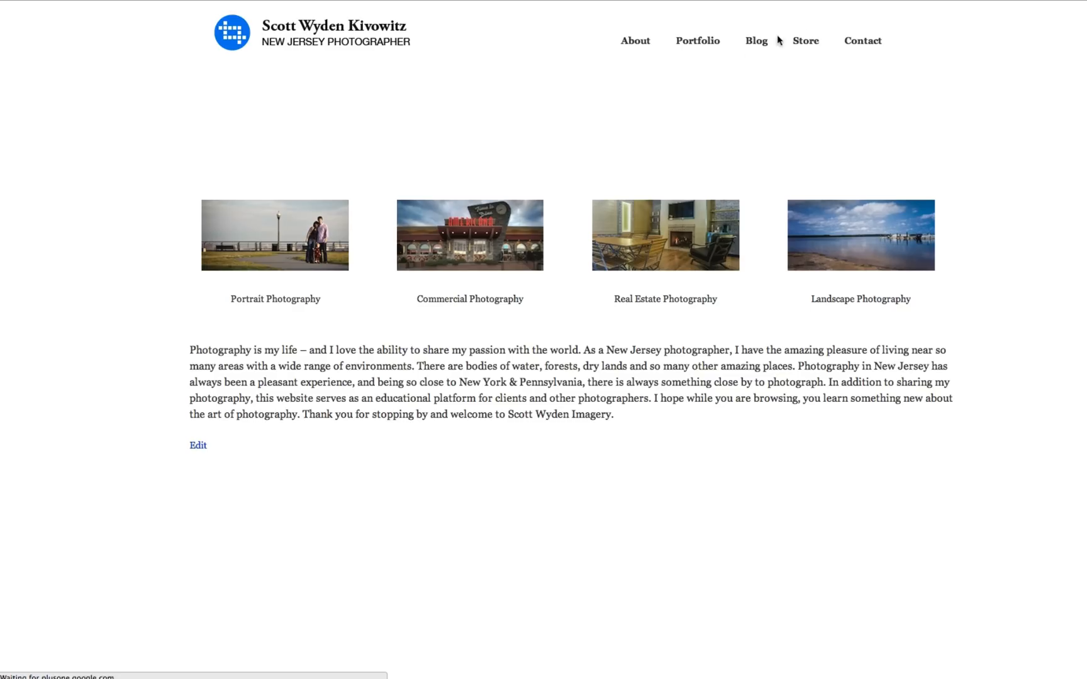
# View the Contact page's wpseo_address and wpseo_map shortcodes, then start a blank new page.
pyautogui.click(862, 40)
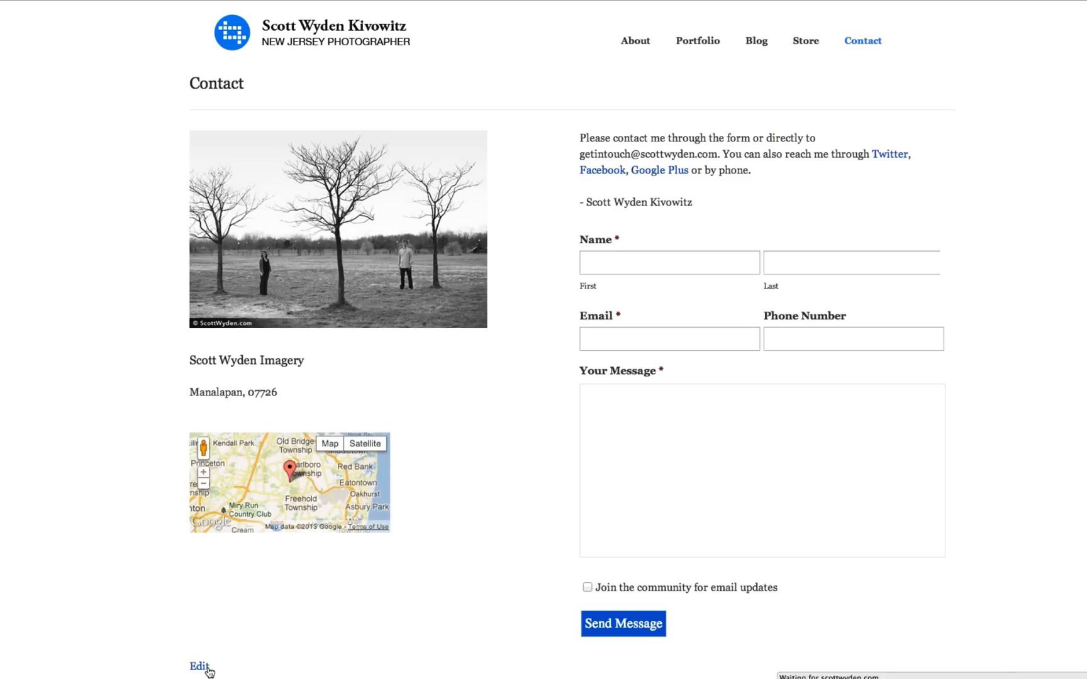
pyautogui.click(200, 666)
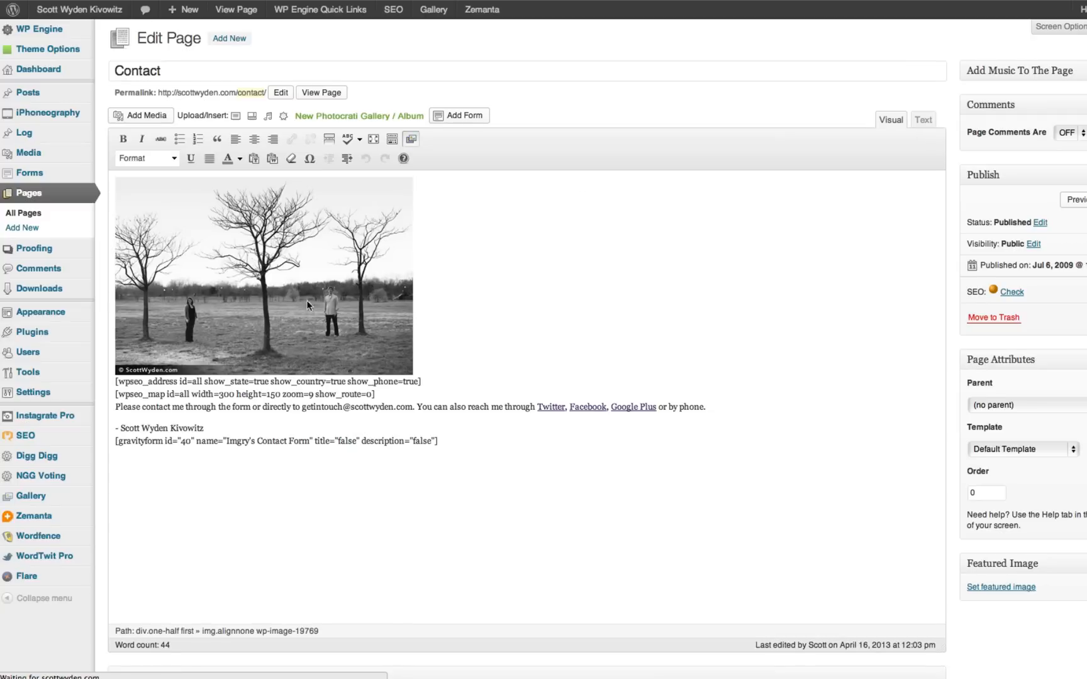
pyautogui.click(922, 119)
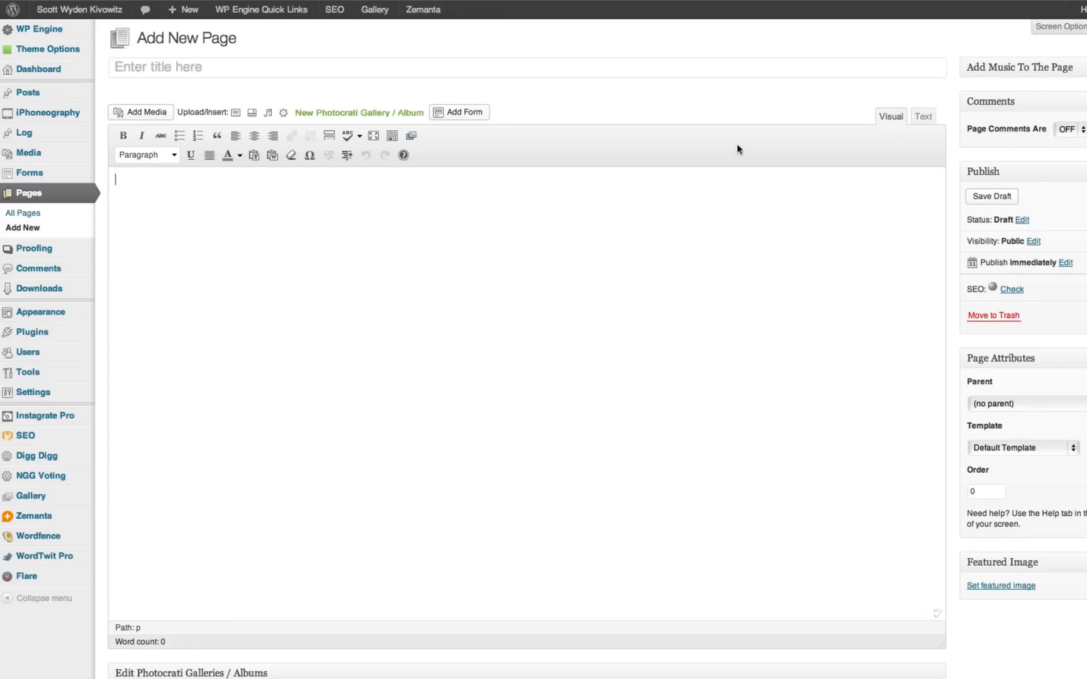
# Adjust the wpseo_map shortcode's height value, save the page as a draft and preview it.
pyautogui.click(922, 116)
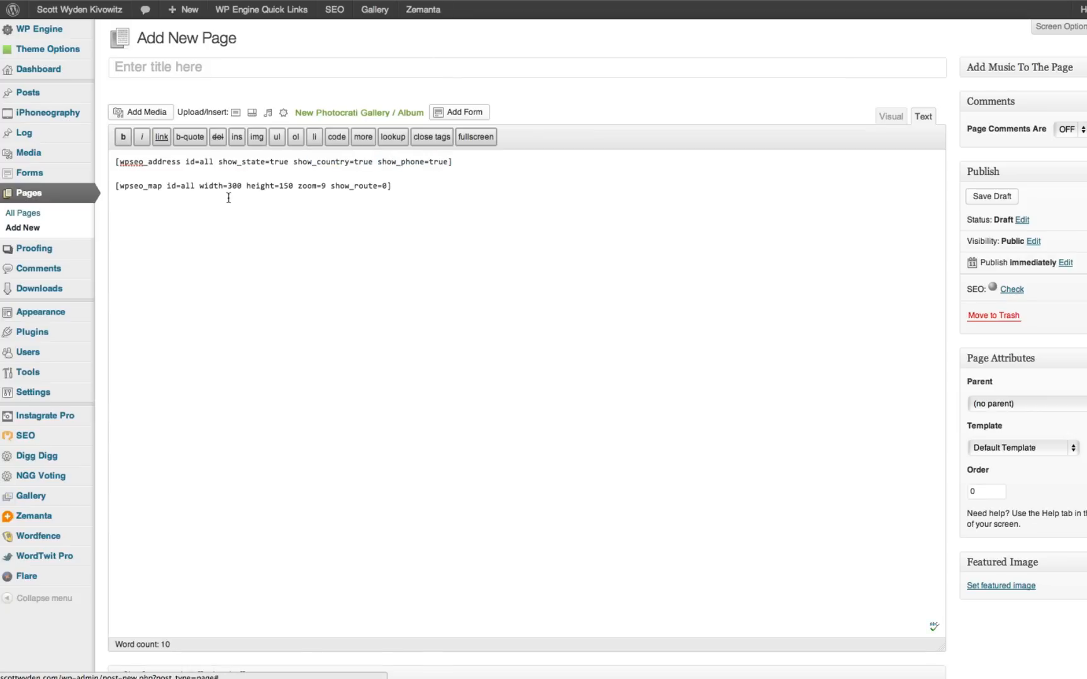
pyautogui.click(992, 196)
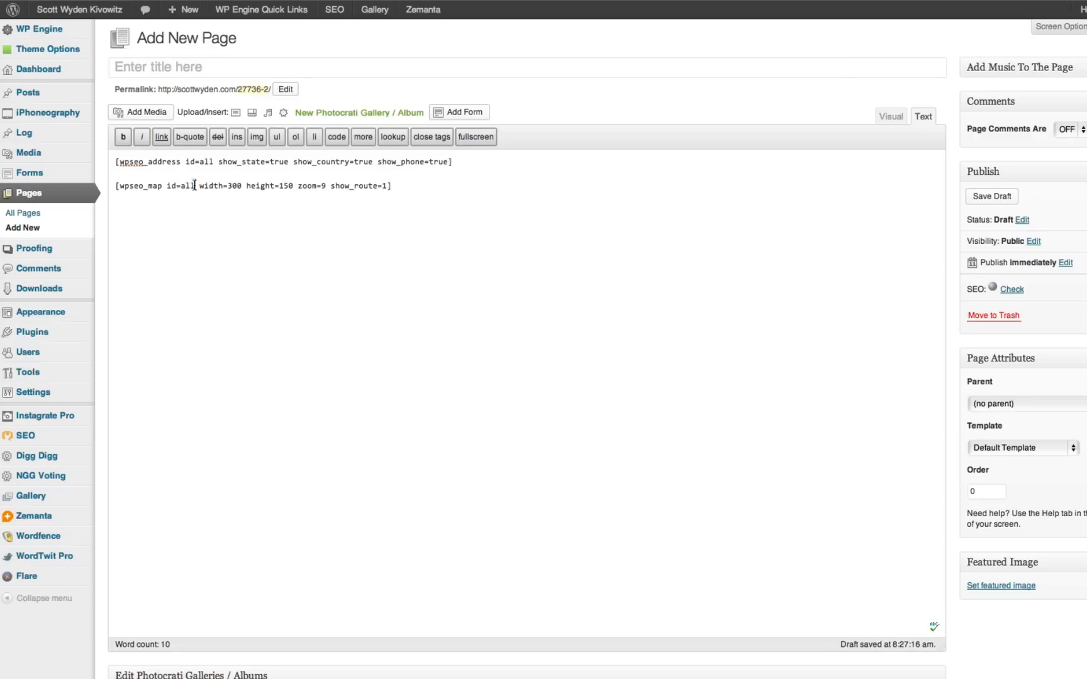
pyautogui.doubleClick(270, 186)
pyautogui.write('30')
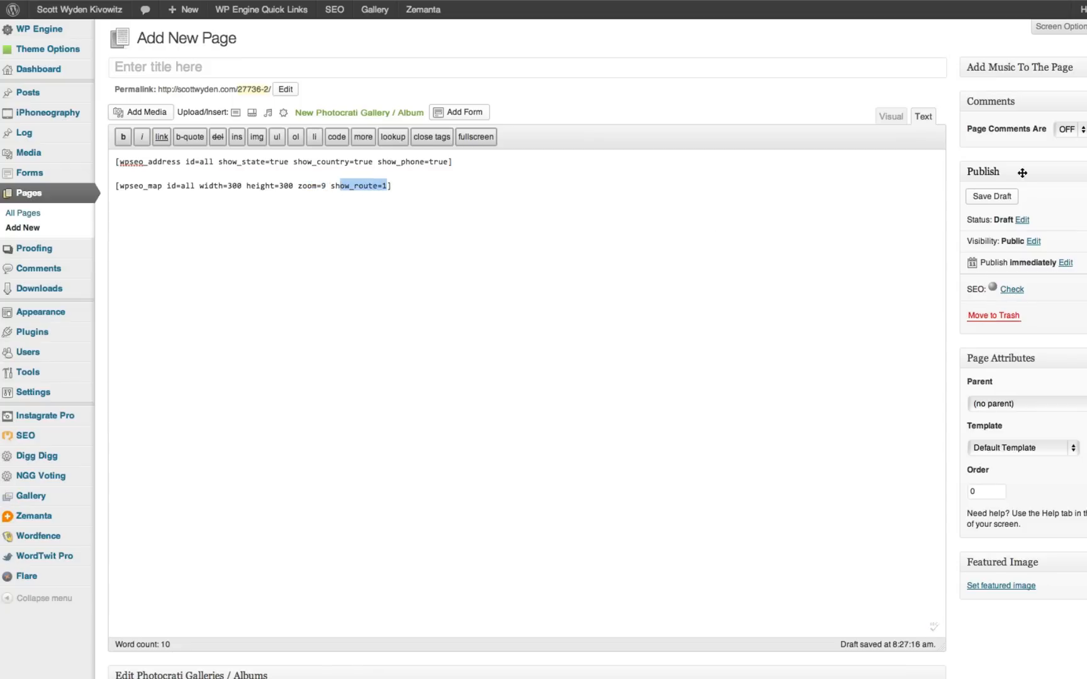
pyautogui.click(990, 196)
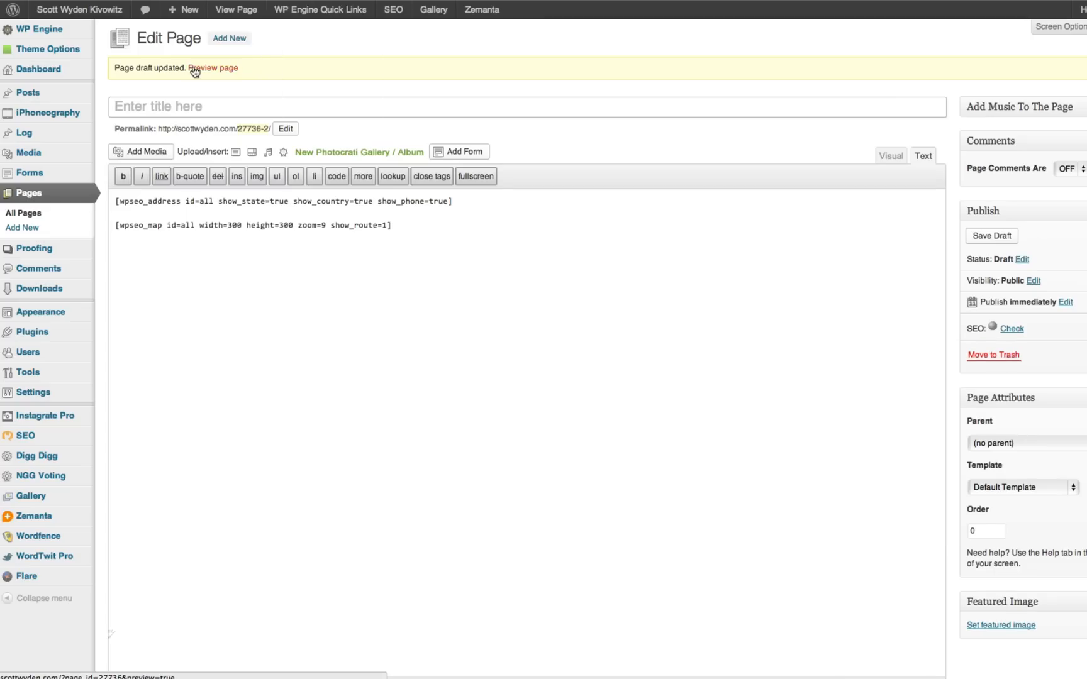
pyautogui.click(212, 68)
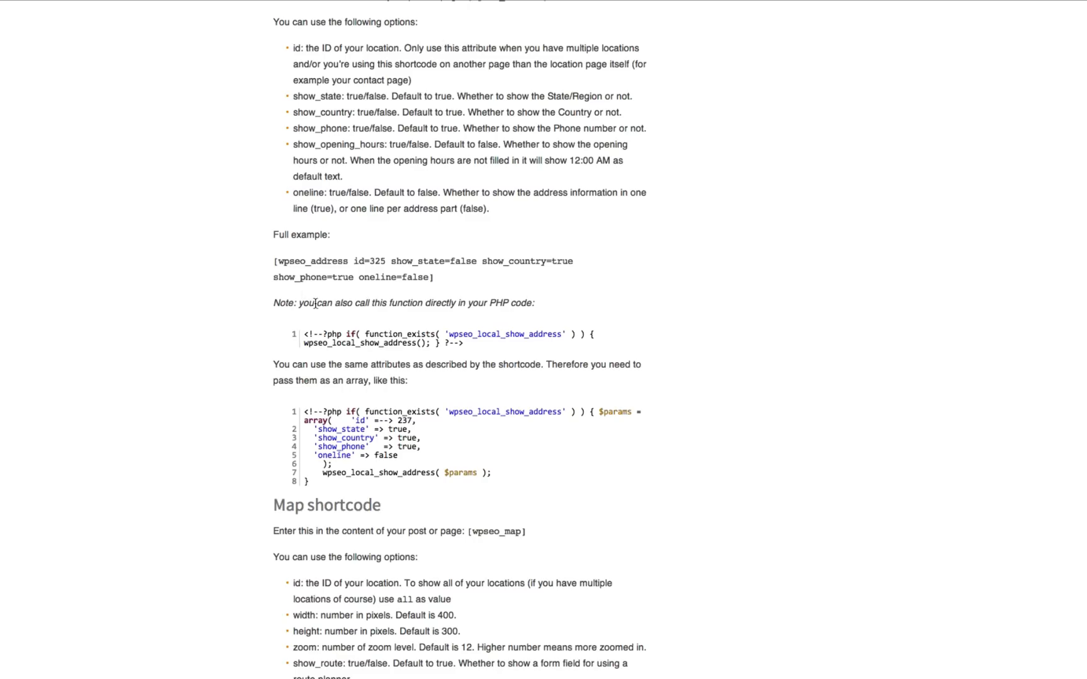
pyautogui.scroll(-3)
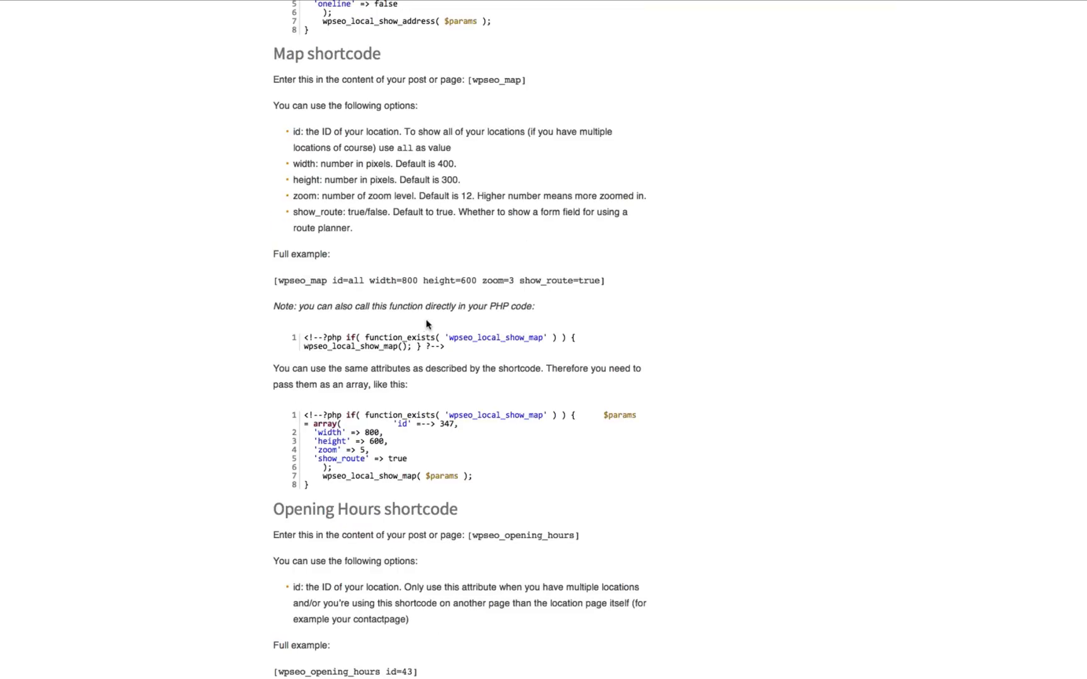
# Set show_route to true in the map shortcode and copy the opening hours shortcode example from the docs.
pyautogui.doubleClick(587, 280)
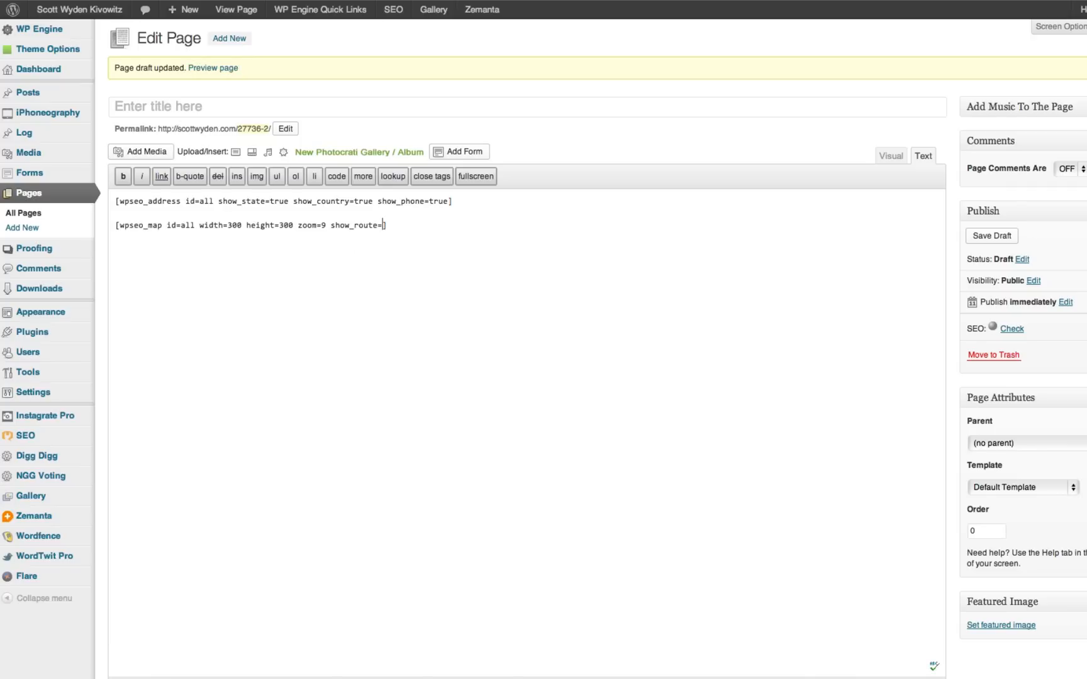
pyautogui.write('true')
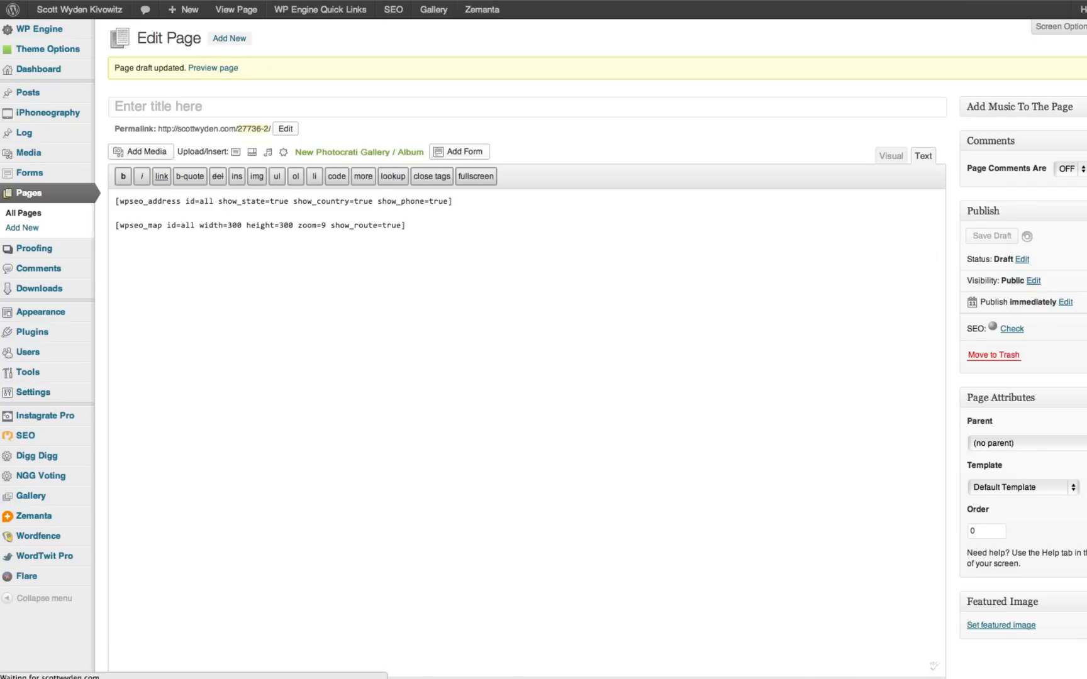
pyautogui.click(213, 67)
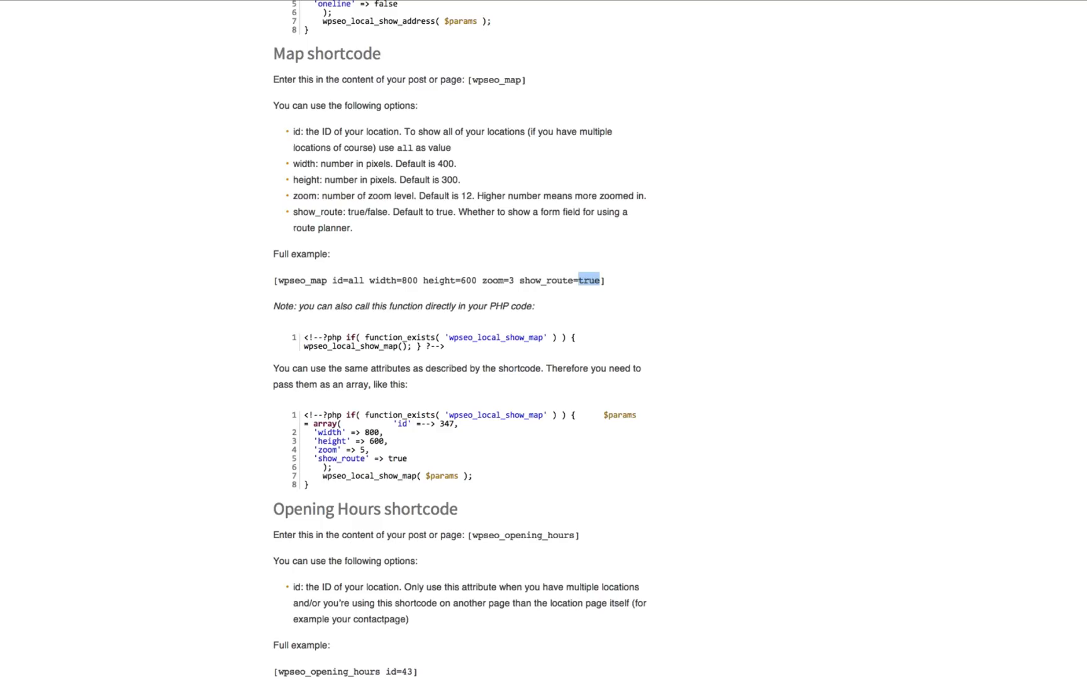
pyautogui.moveTo(398, 332)
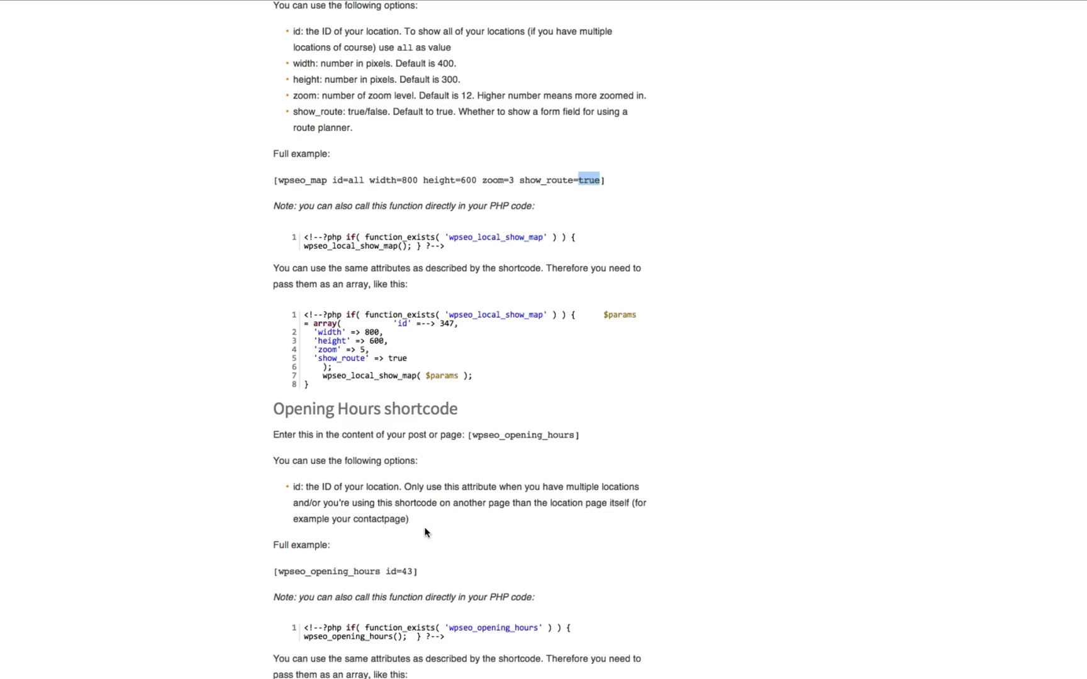
pyautogui.moveTo(424, 567)
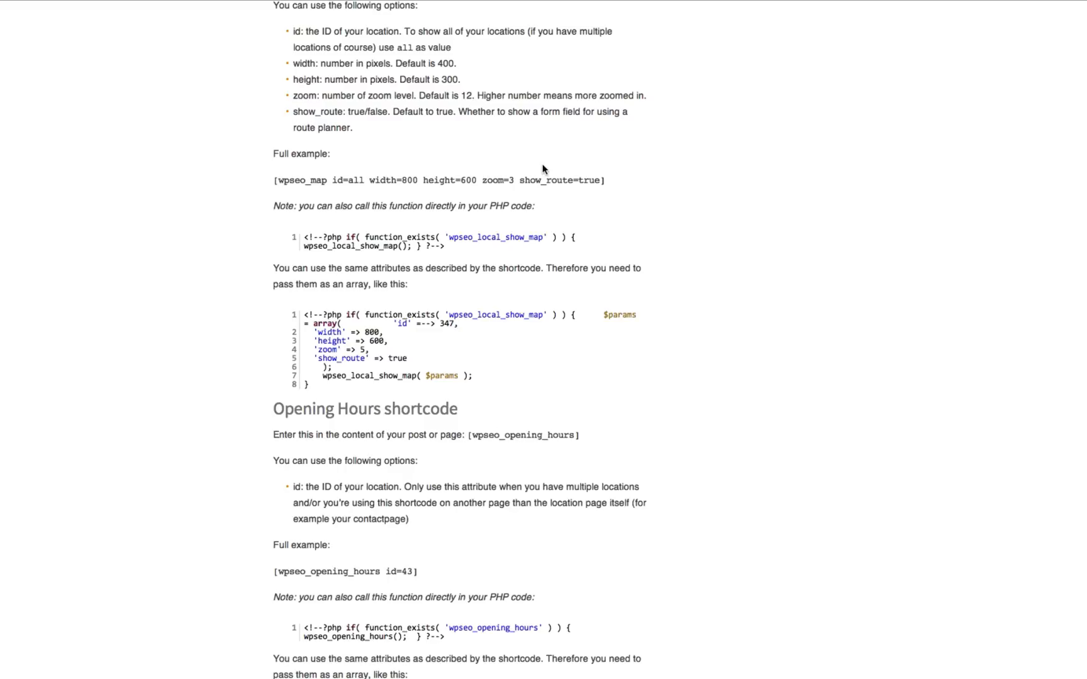
pyautogui.moveTo(418, 451)
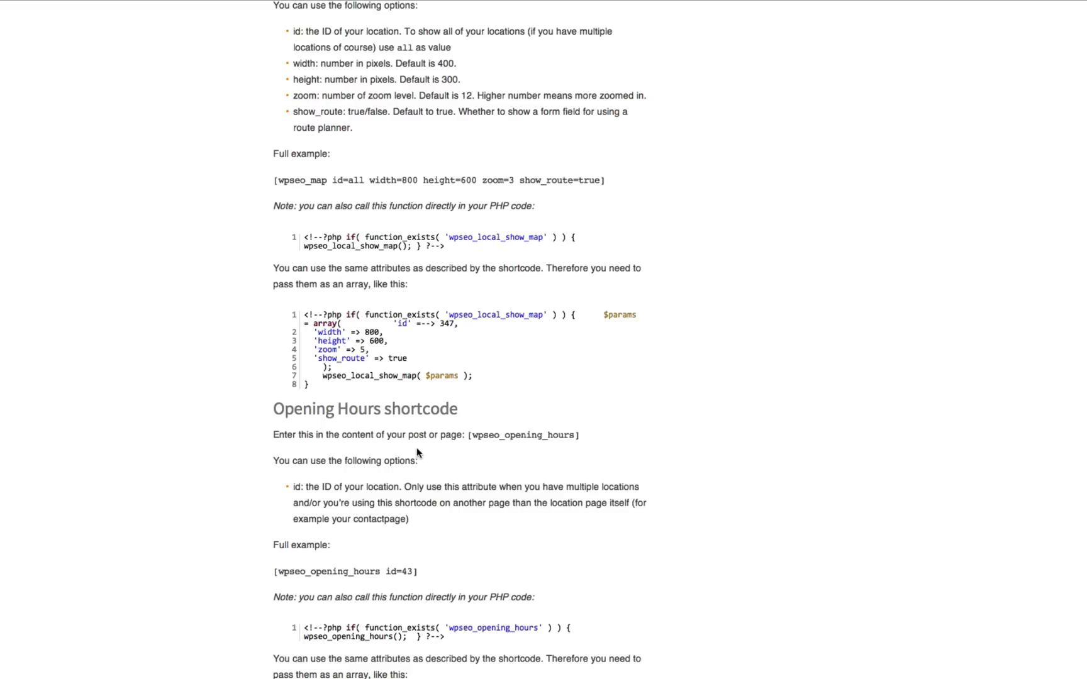
pyautogui.moveTo(353, 571); pyautogui.dragTo(418, 571)
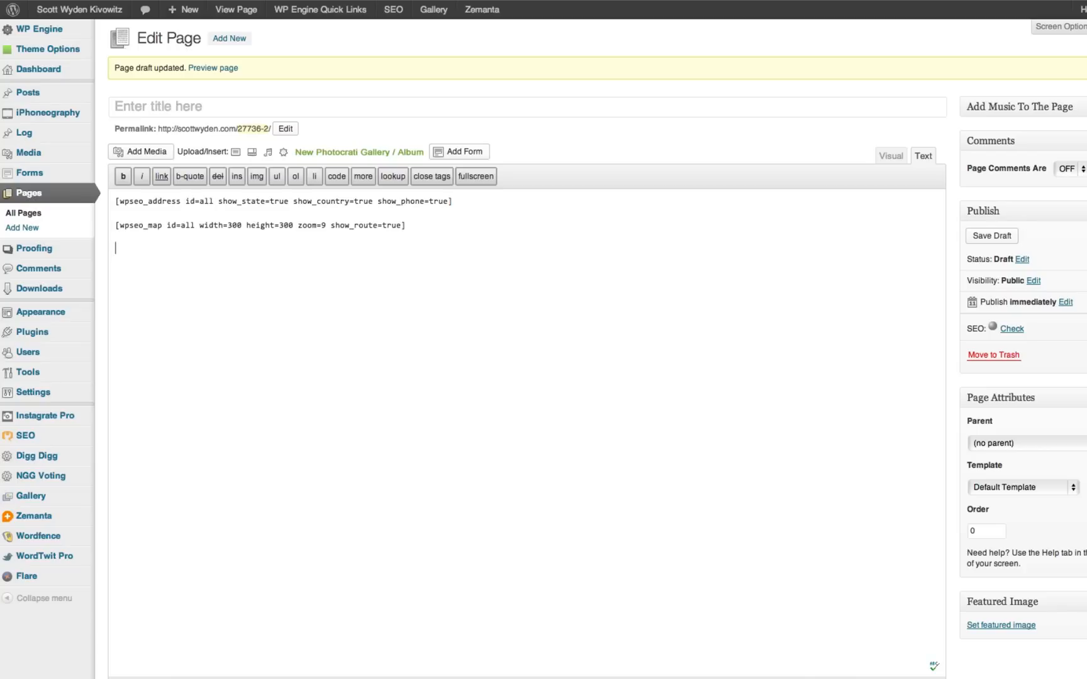
# Add [wpseo_opening_hours] to the draft and view its source with schema.org opening hours markup.
pyautogui.write('[wpseo_opening_hours]')
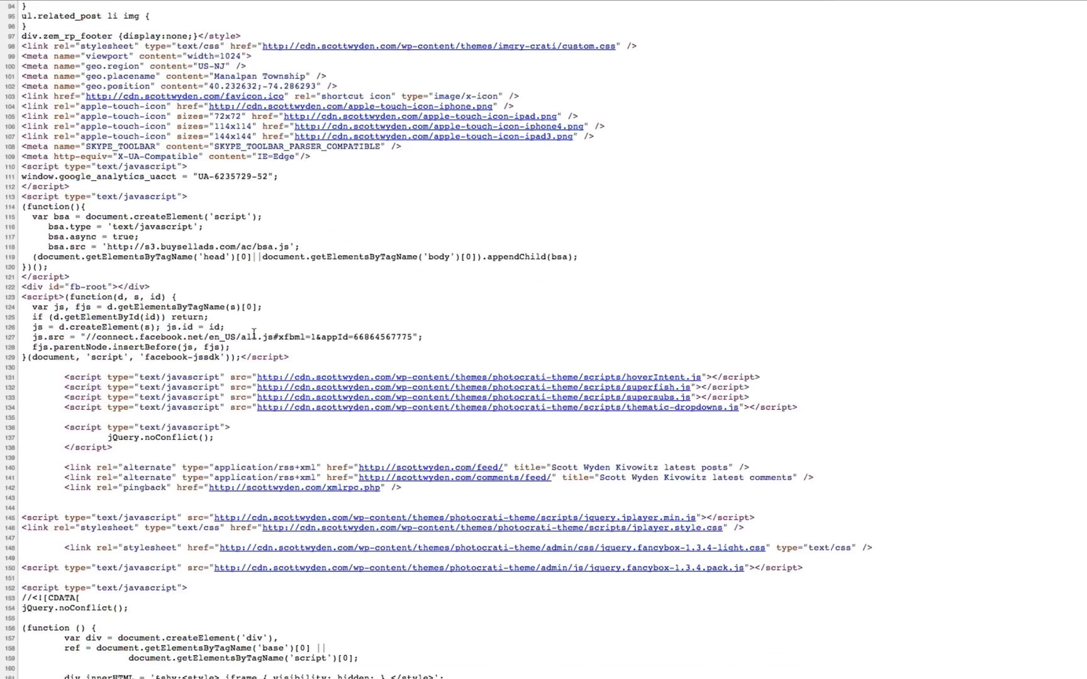
pyautogui.scroll(-3)
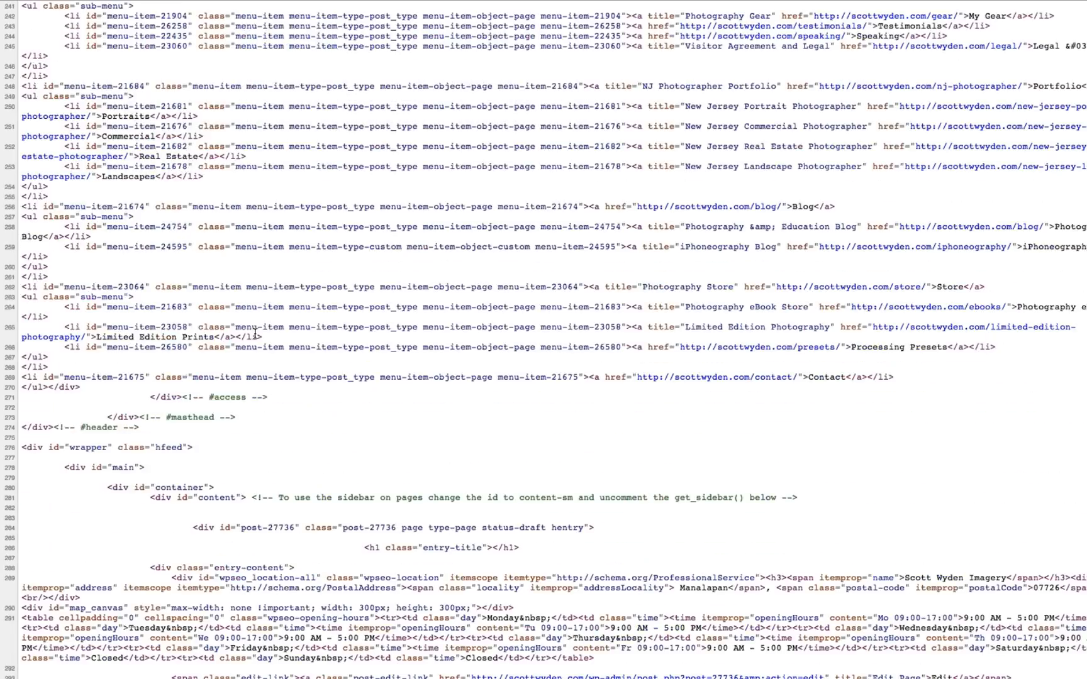
pyautogui.scroll(-3)
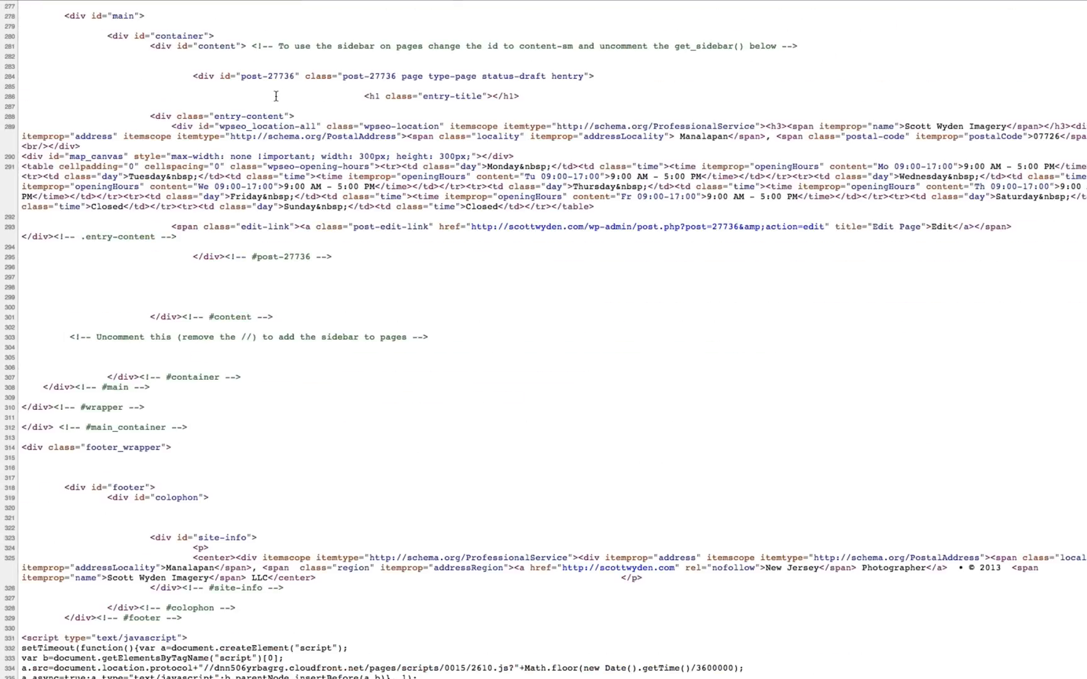
pyautogui.moveTo(237, 127)
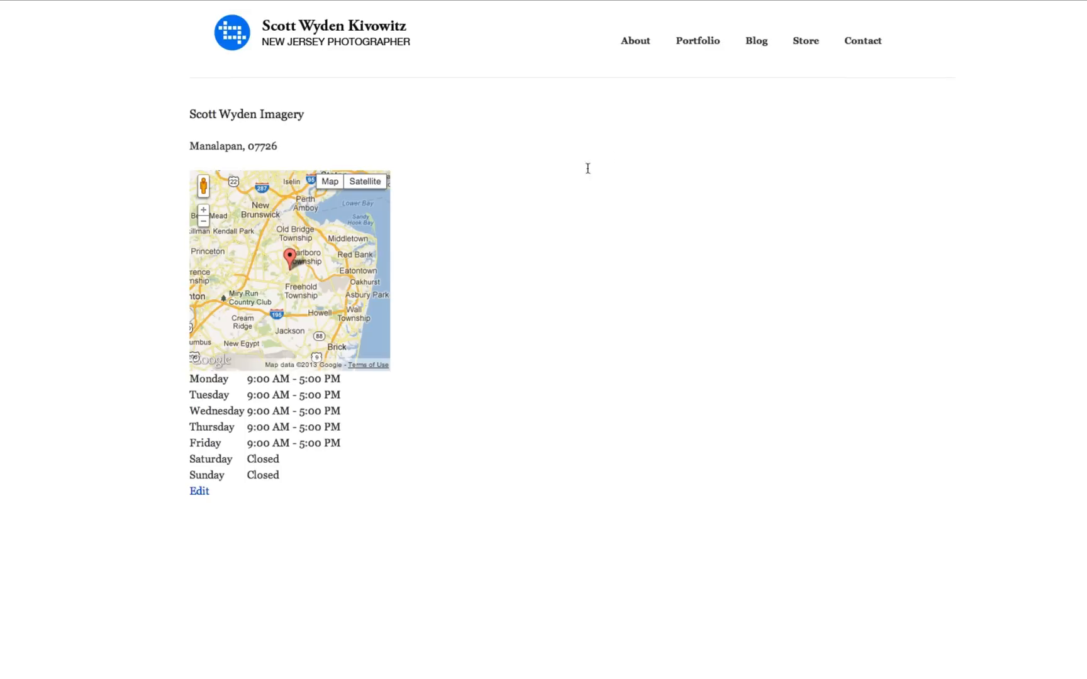
pyautogui.moveTo(612, 164)
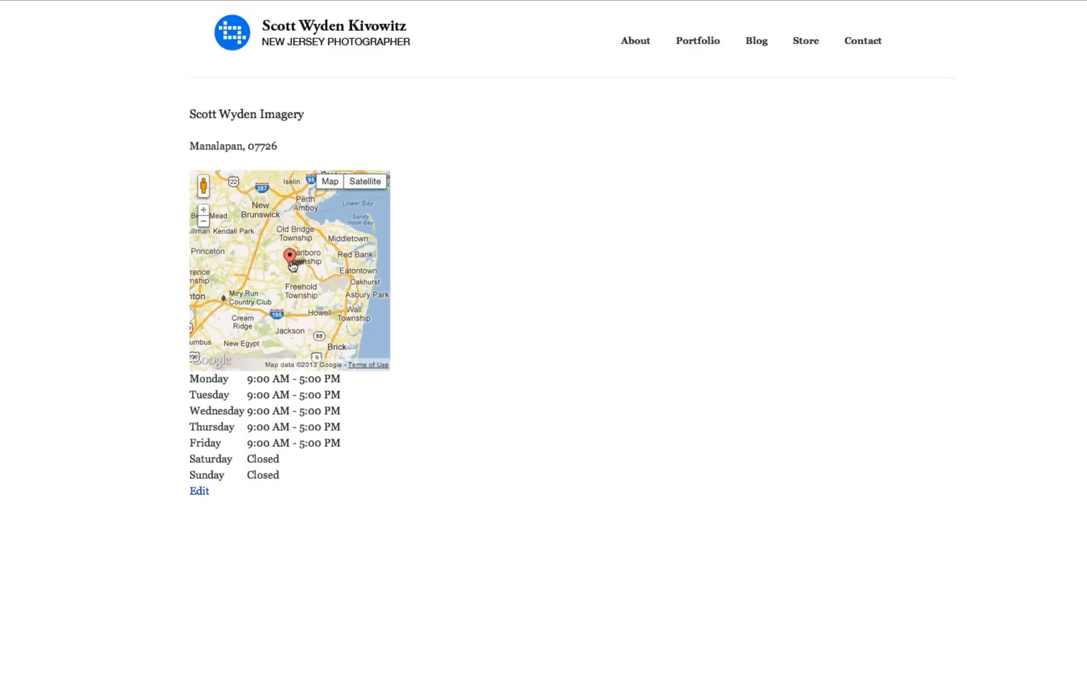
# Show the map marker's business info bubble, then list the law firm's New Jersey and New York office locations.
pyautogui.click(290, 254)
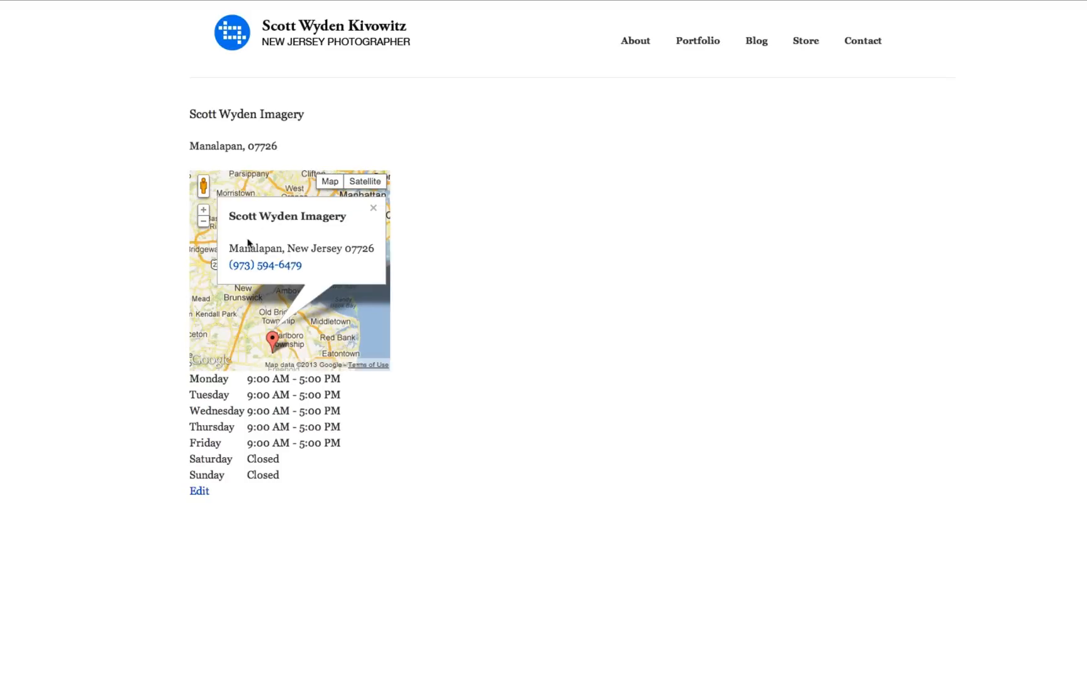
pyautogui.moveTo(313, 244)
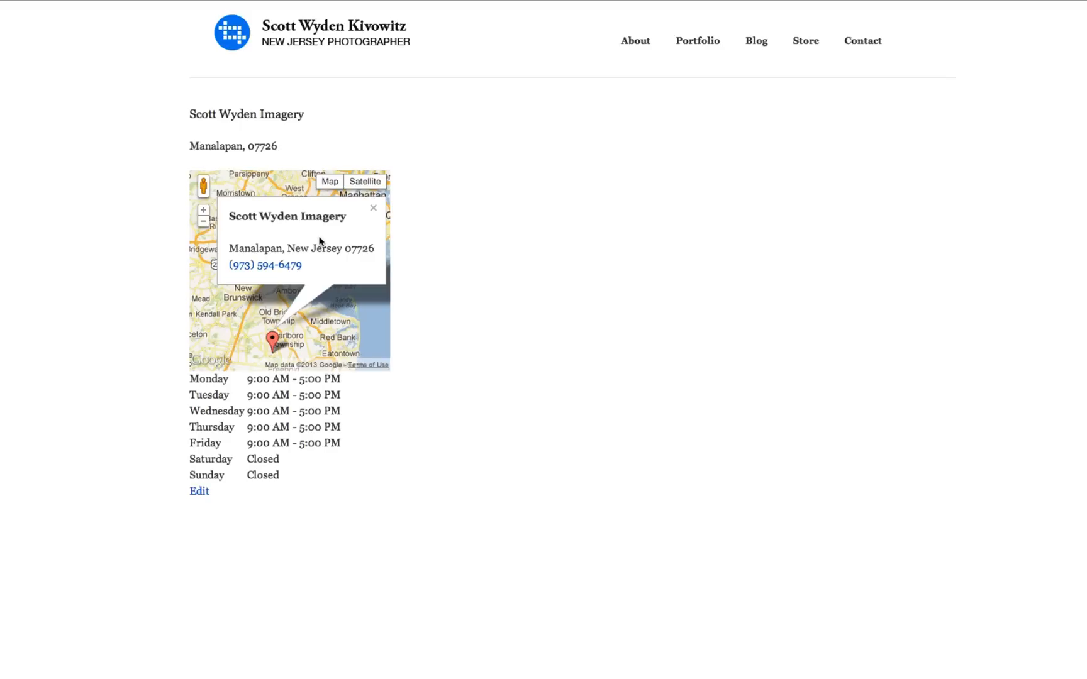
pyautogui.moveTo(364, 216)
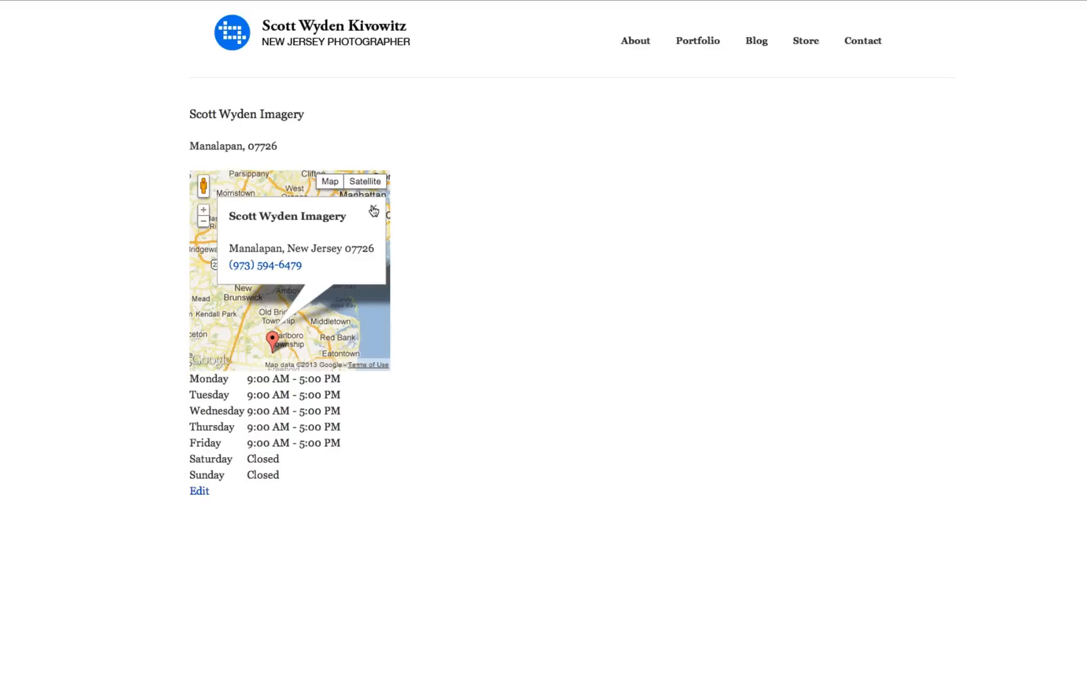
pyautogui.moveTo(252, 179)
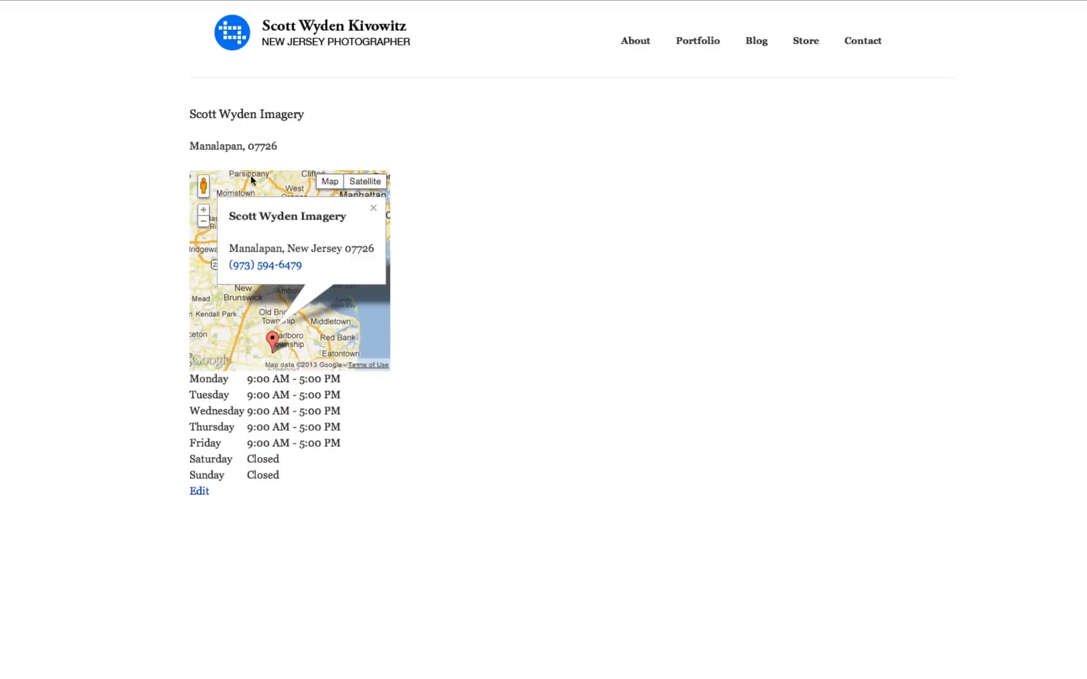
pyautogui.click(373, 209)
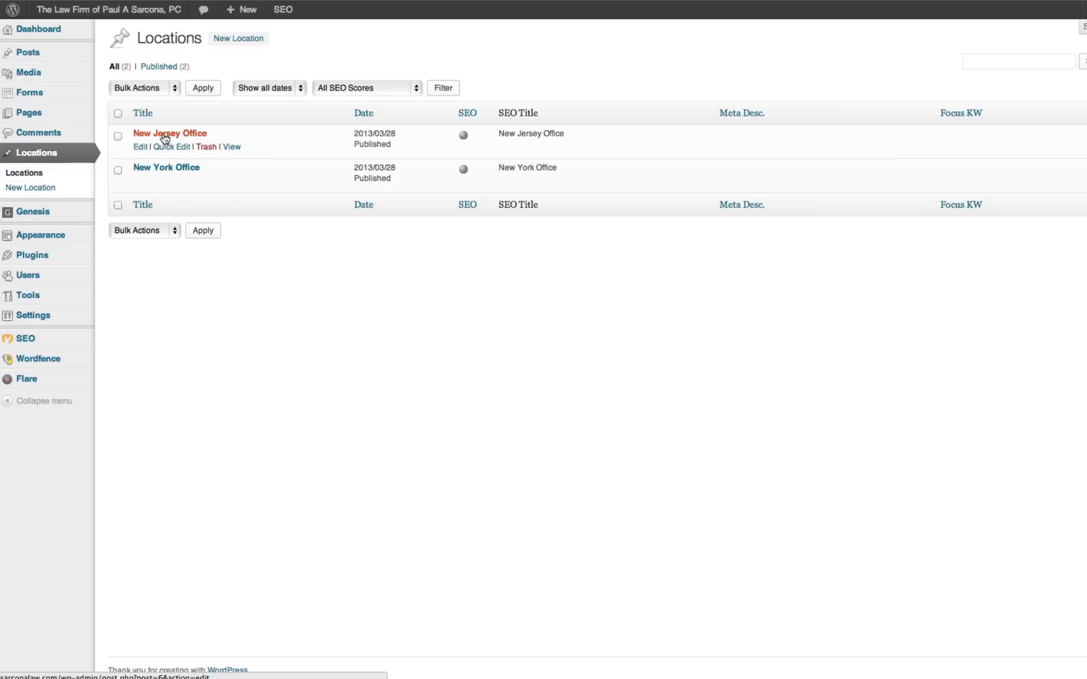
# Review the New York Office's Staten Island address, phone numbers and weekday opening hours in its editor.
pyautogui.click(168, 133)
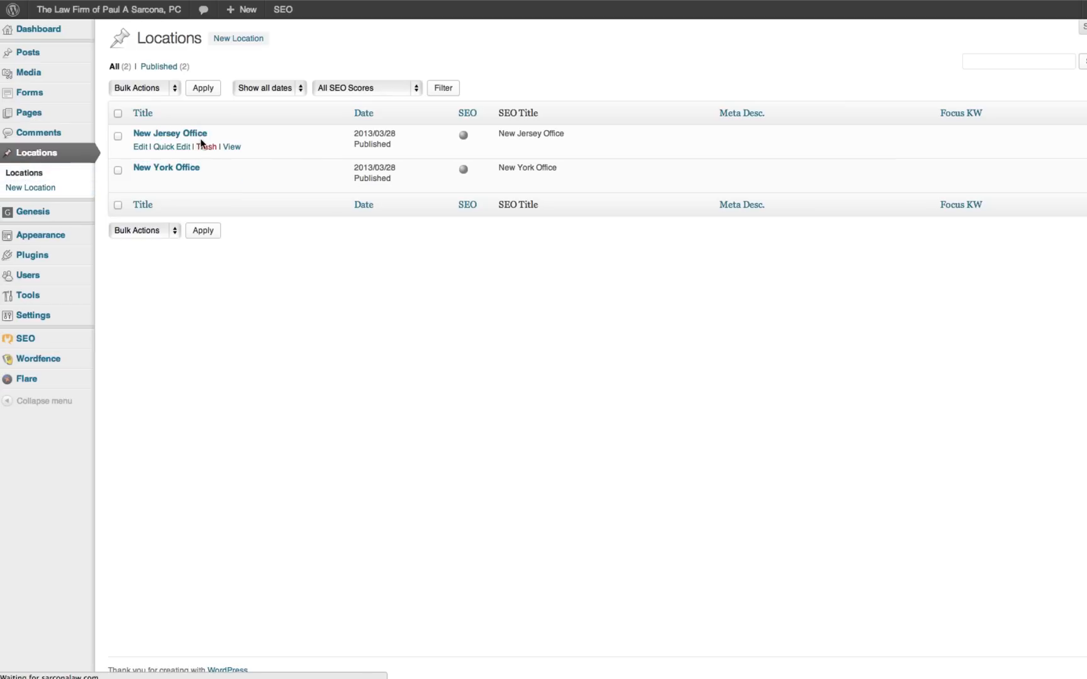
pyautogui.click(166, 168)
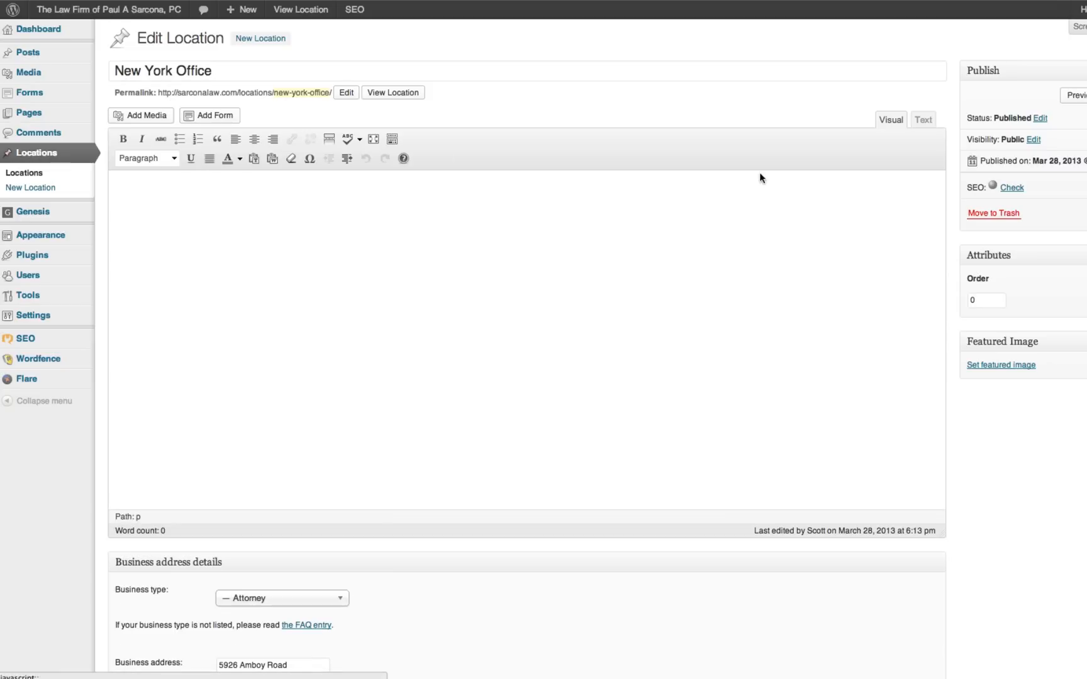
pyautogui.scroll(-3)
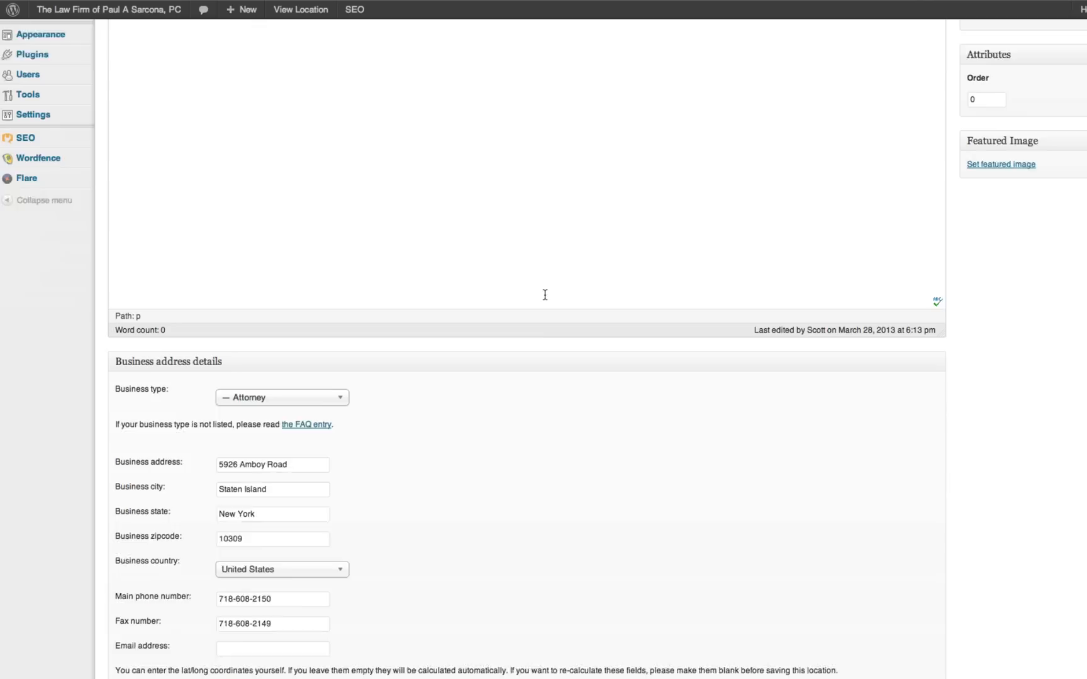
pyautogui.scroll(-3)
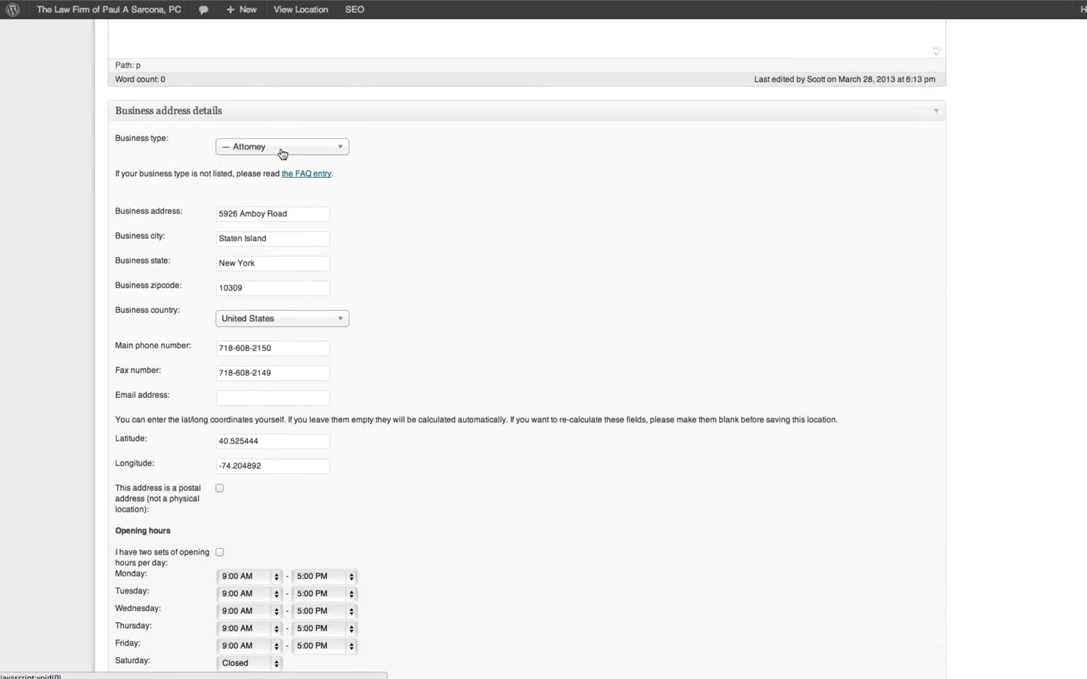
pyautogui.scroll(-3)
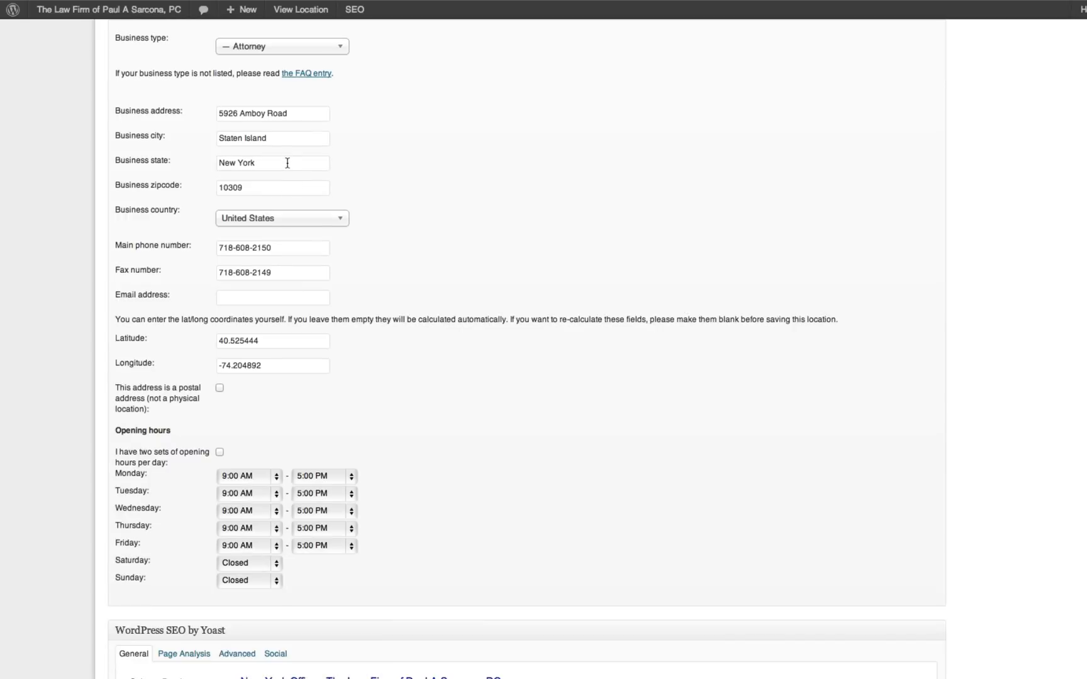
pyautogui.moveTo(290, 274)
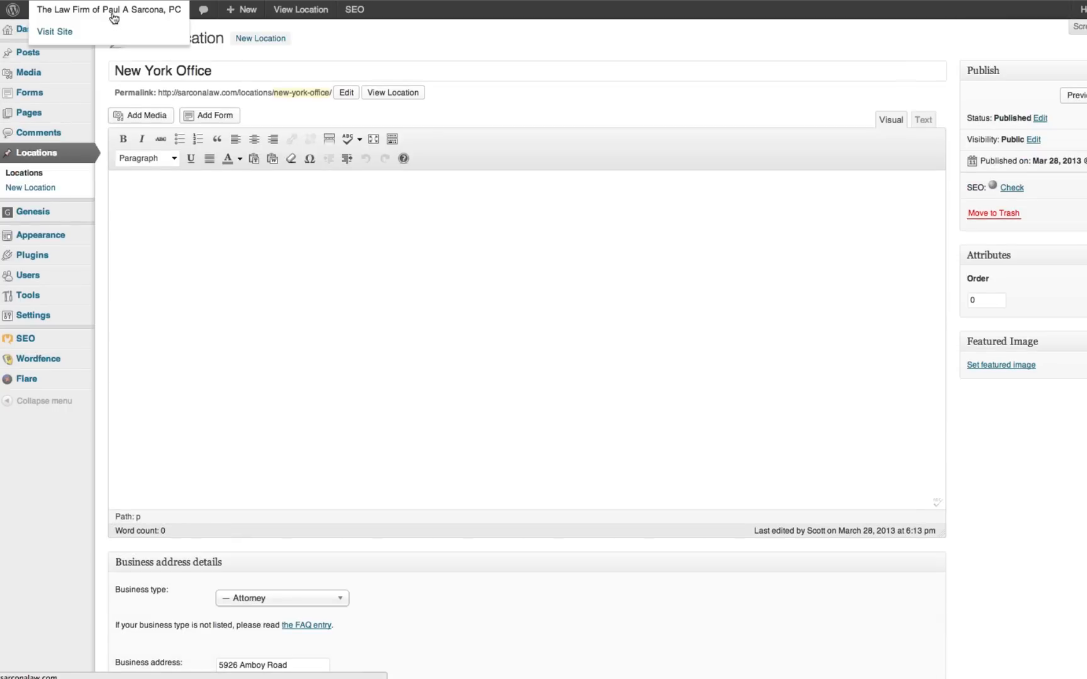
pyautogui.click(54, 31)
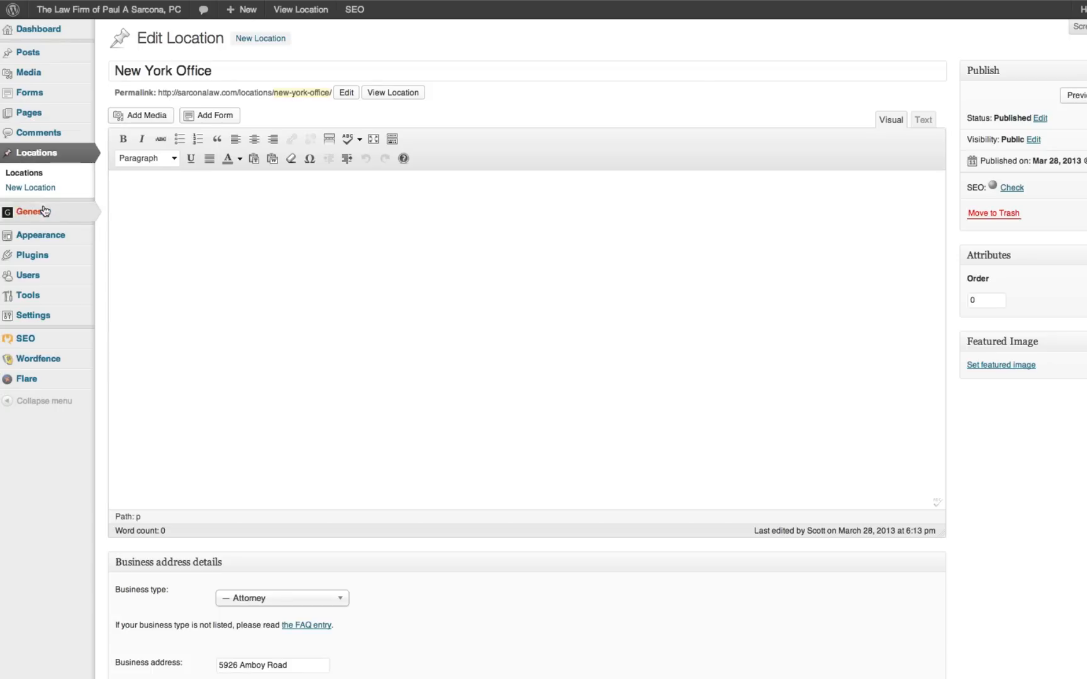
pyautogui.moveTo(40, 234)
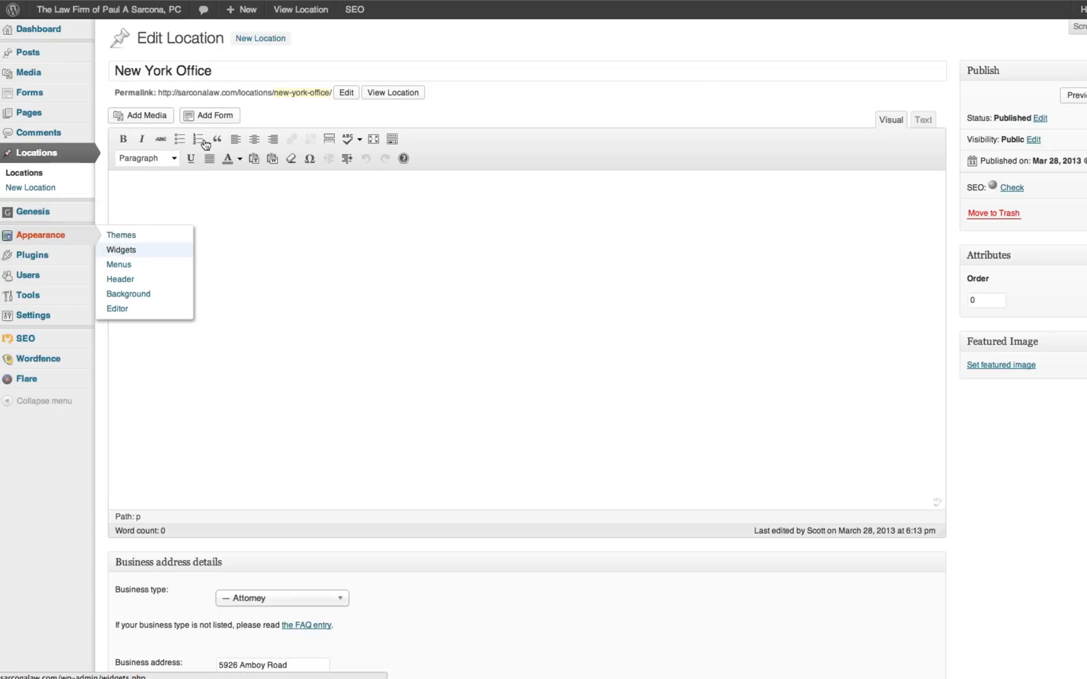
# Check that Footer 1's WP SEO Show Address widgets point to the New York and New Jersey offices.
pyautogui.click(121, 249)
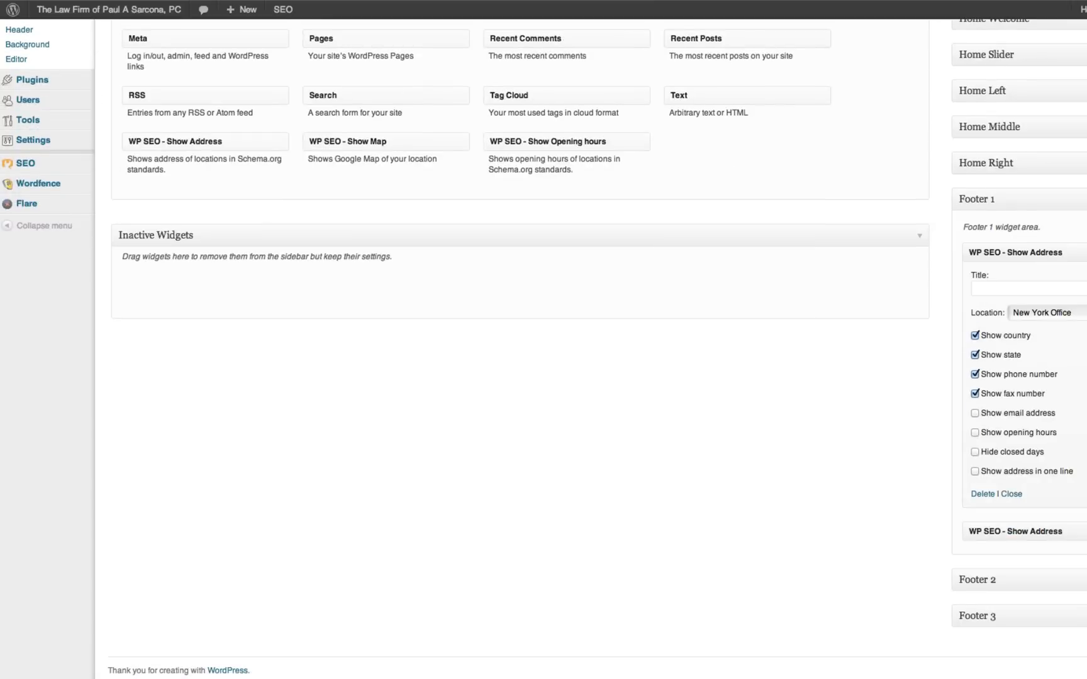
pyautogui.click(1016, 531)
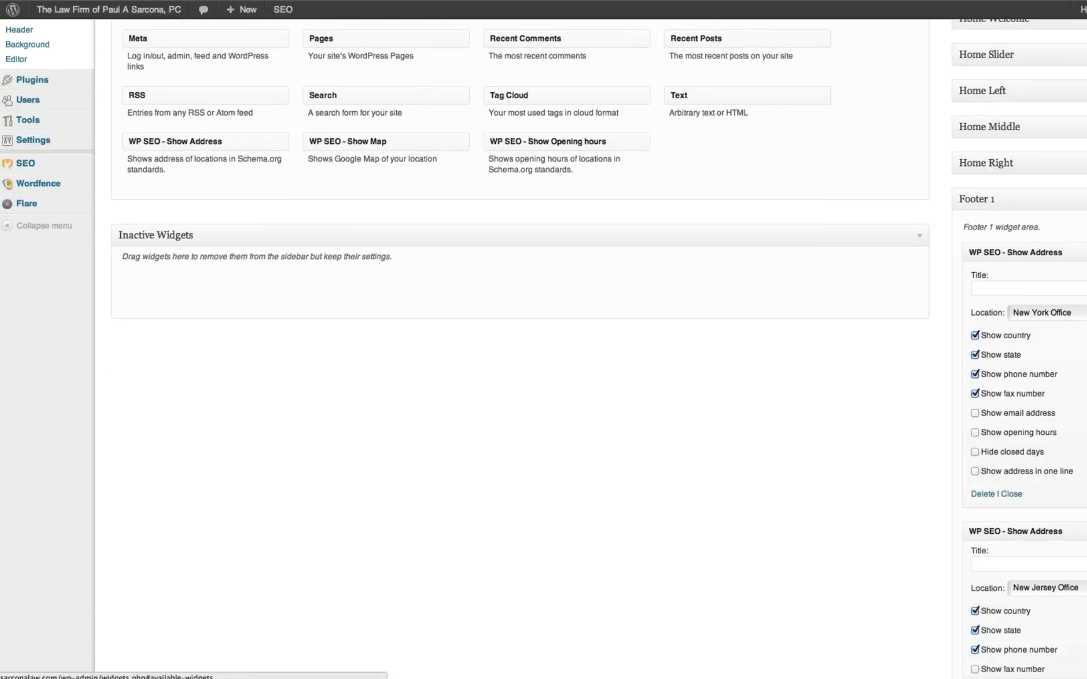
pyautogui.click(1040, 314)
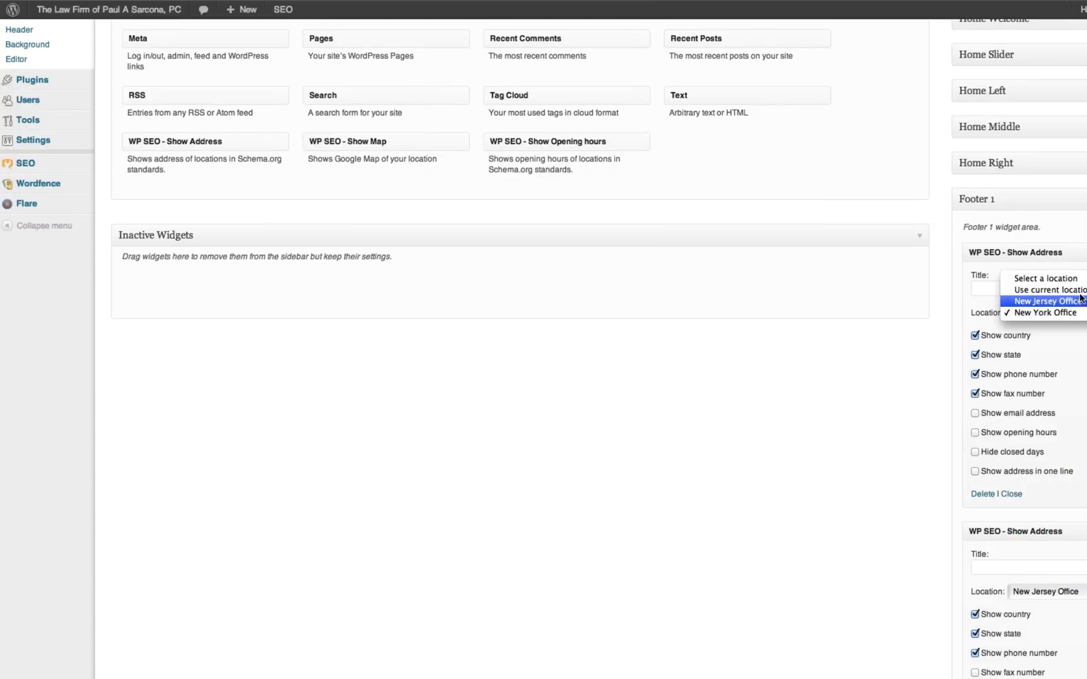
pyautogui.click(1041, 312)
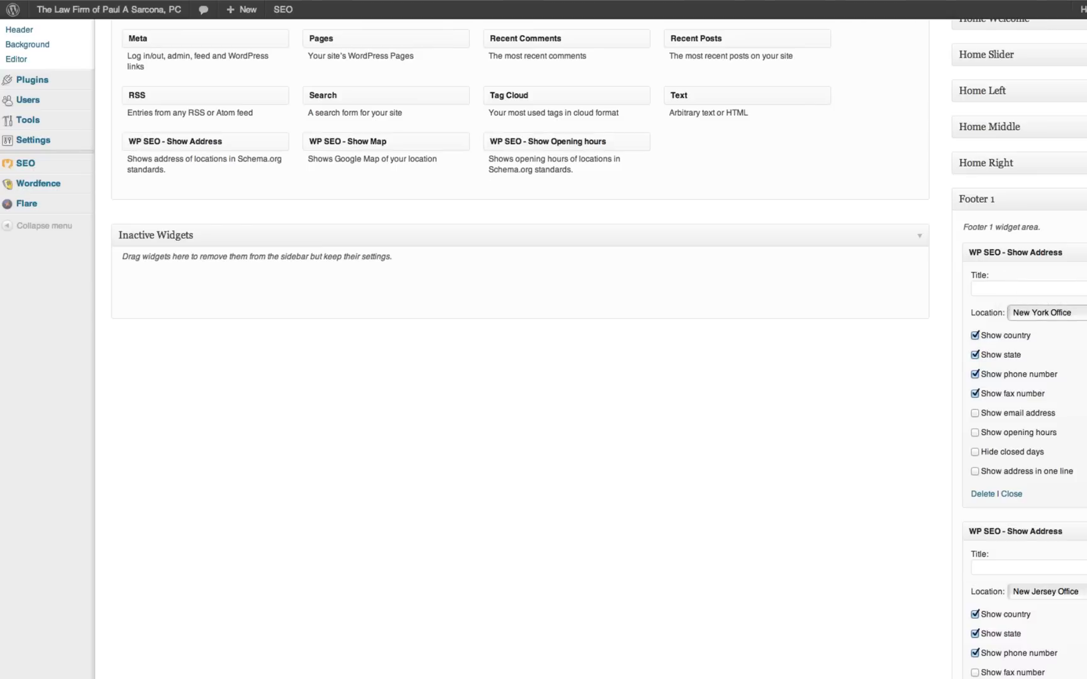
pyautogui.scroll(-3)
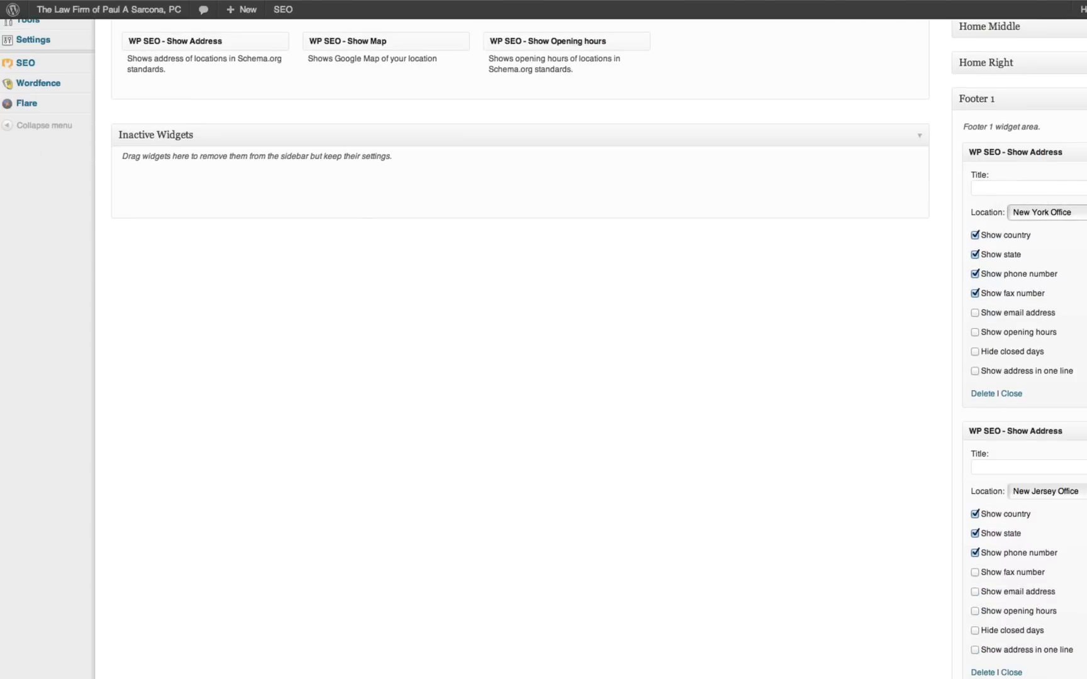
pyautogui.scroll(-3)
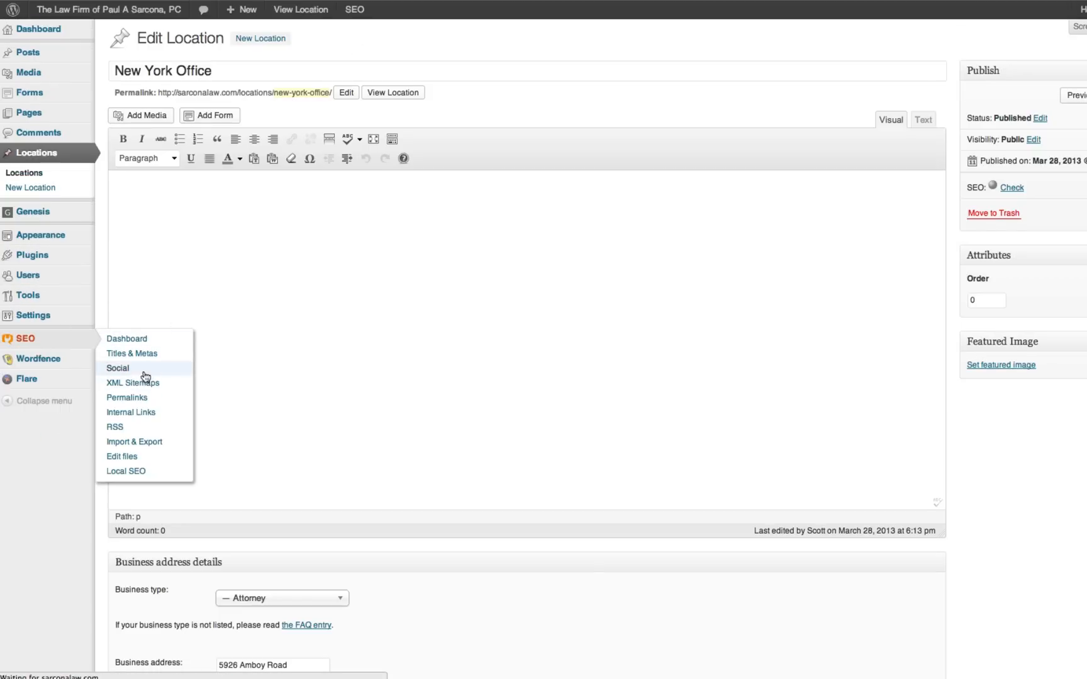
# Drill from the XML sitemap index into geo-sitemap.xml listing the locations.kml URL.
pyautogui.click(132, 382)
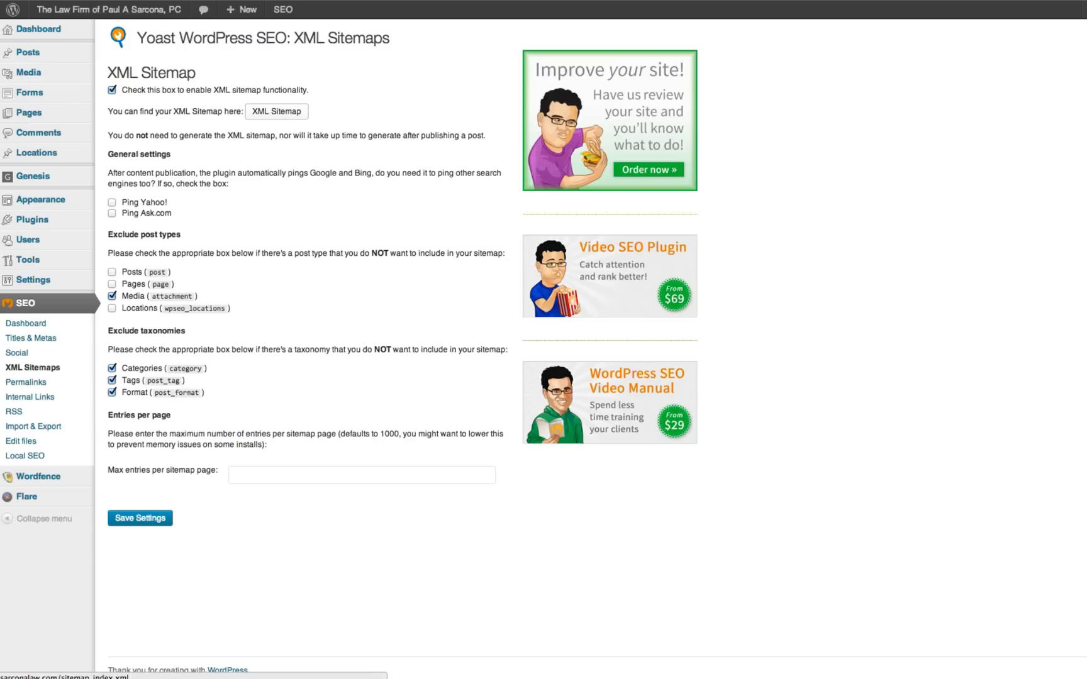
pyautogui.click(275, 112)
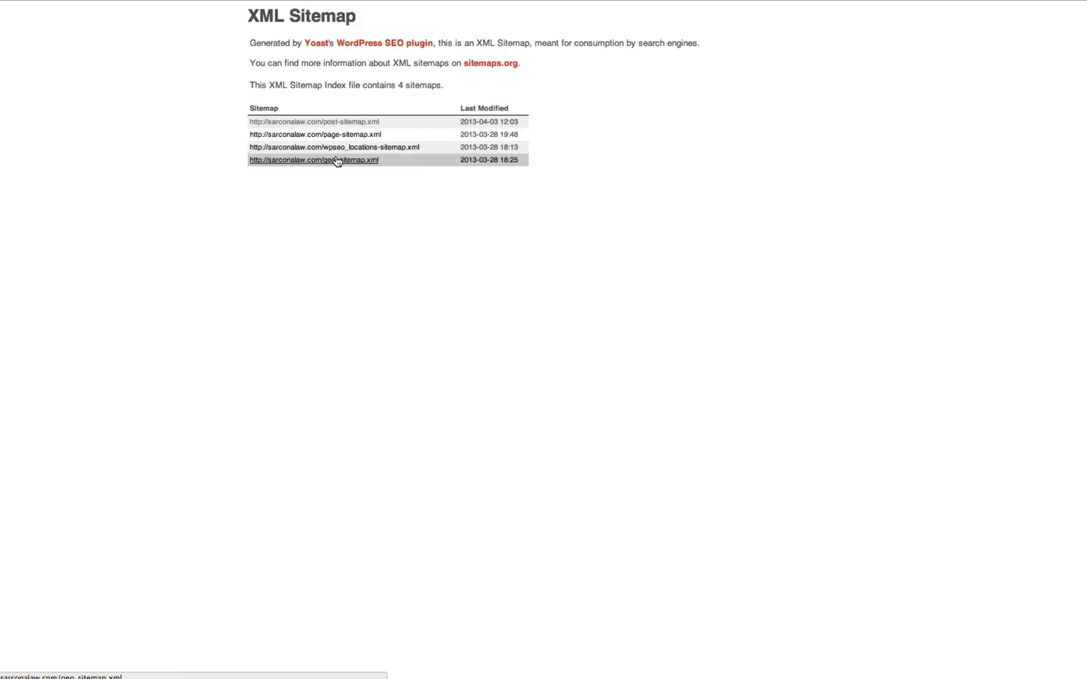
pyautogui.click(313, 160)
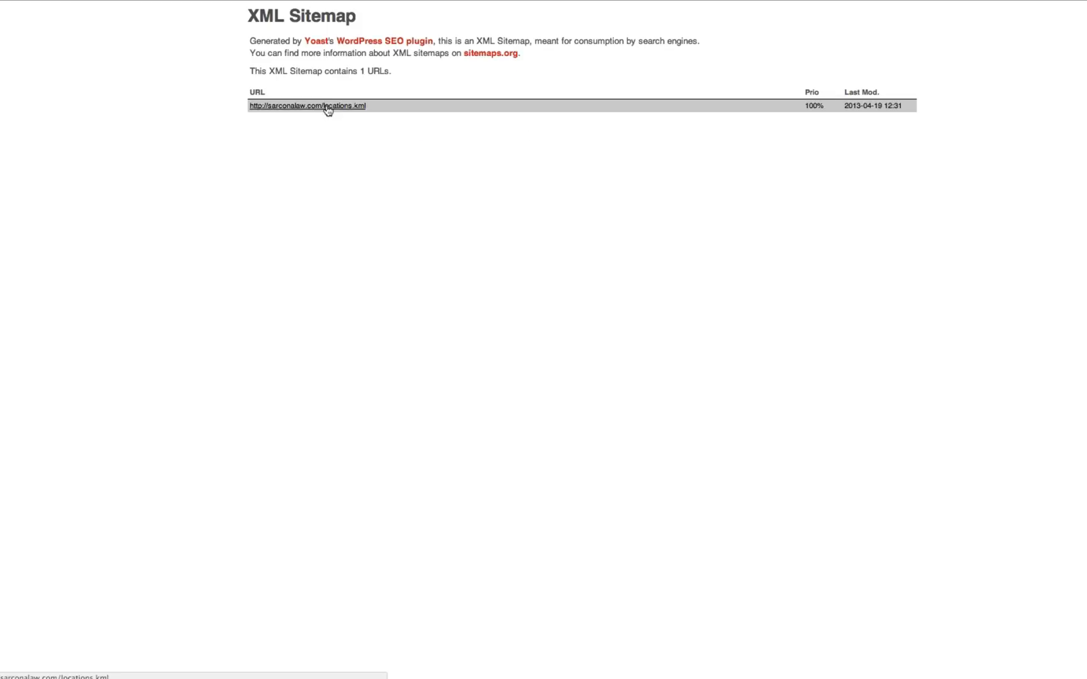